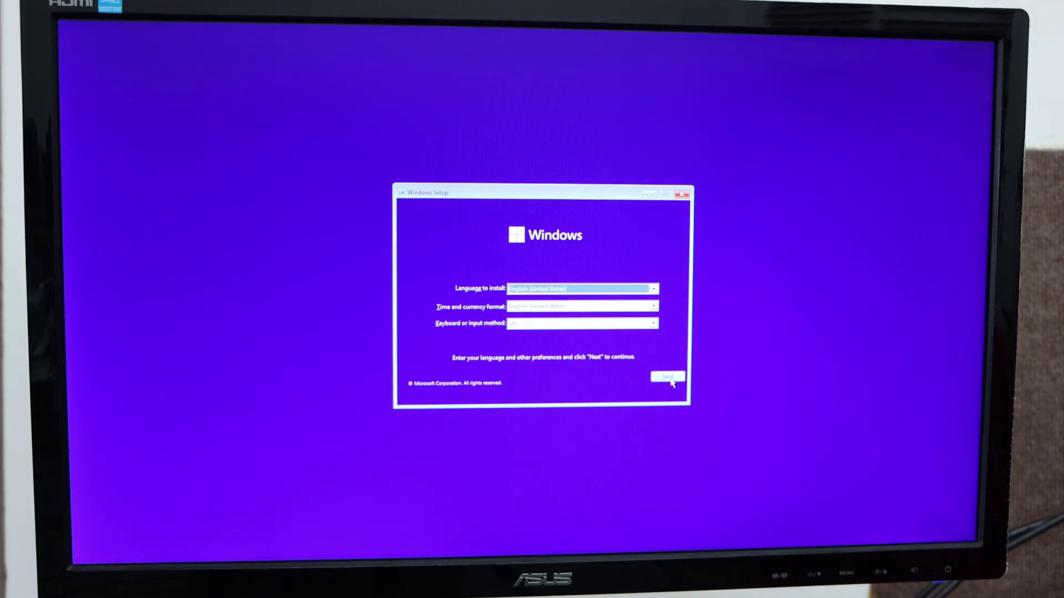
- Start Windows 11 installation with default language settings and accept the license terms
left_click(667, 378)
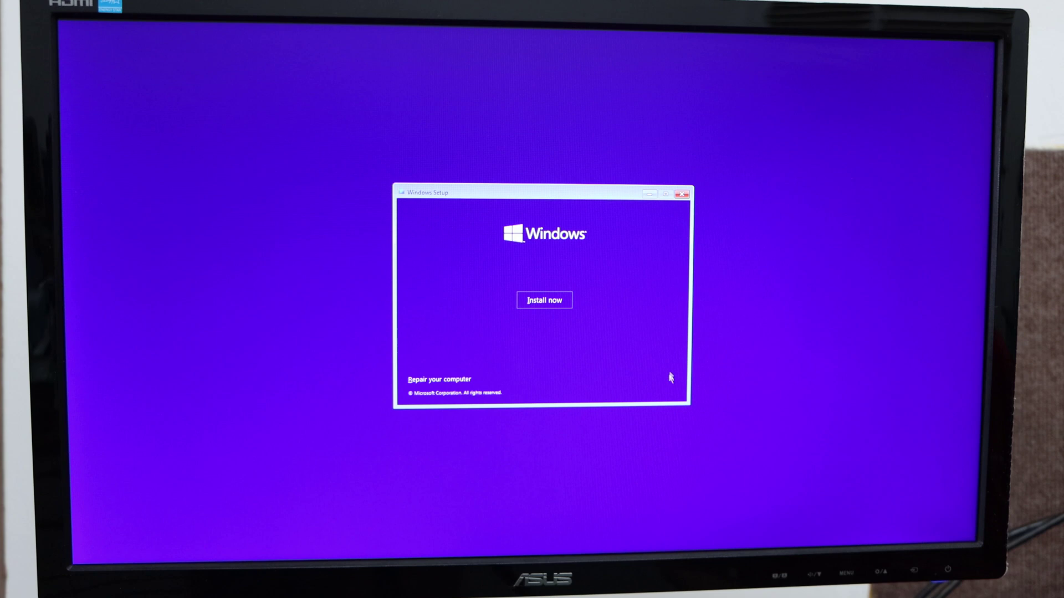
left_click(544, 300)
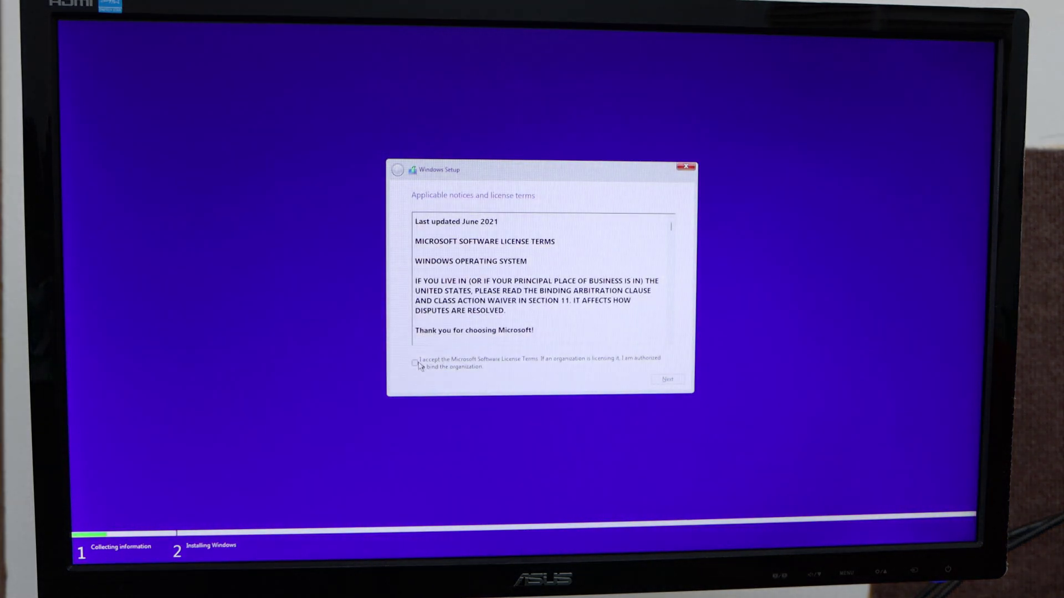
left_click(414, 363)
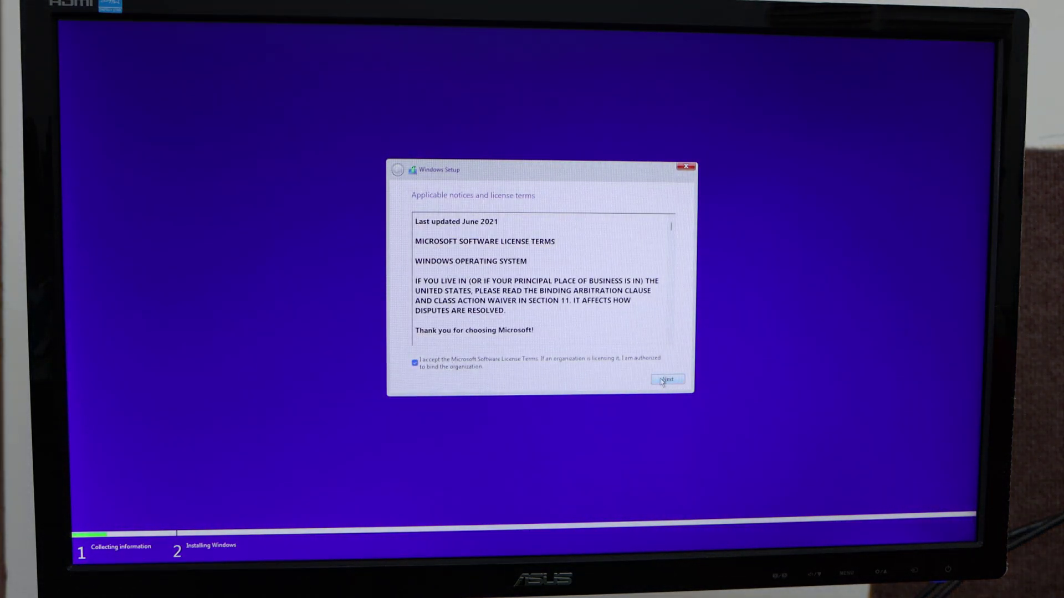
left_click(666, 379)
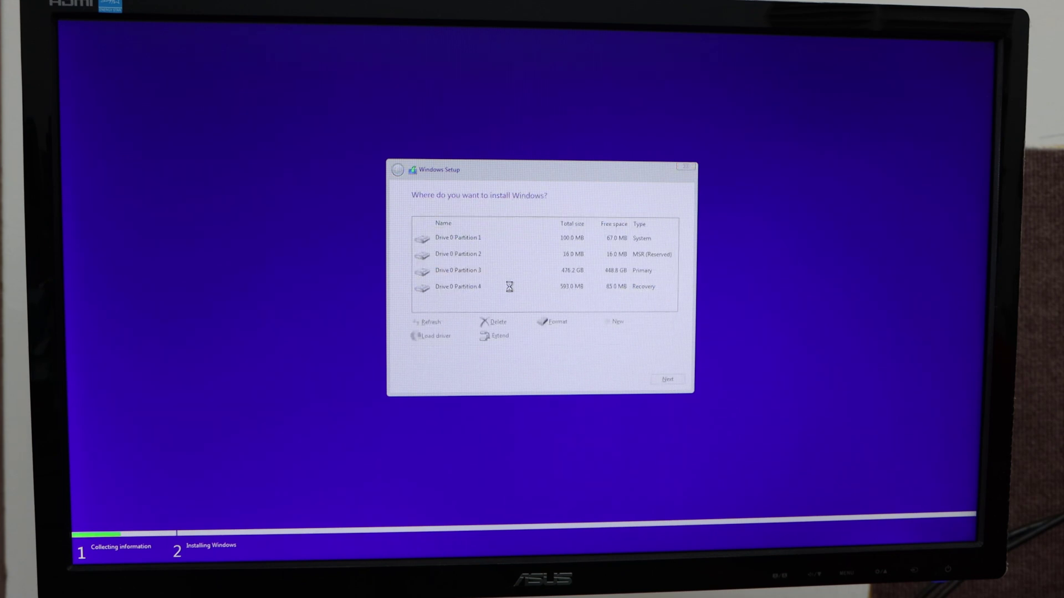
- Delete every Drive 0 partition and install Windows on the 476.9 GB unallocated space
left_click(495, 321)
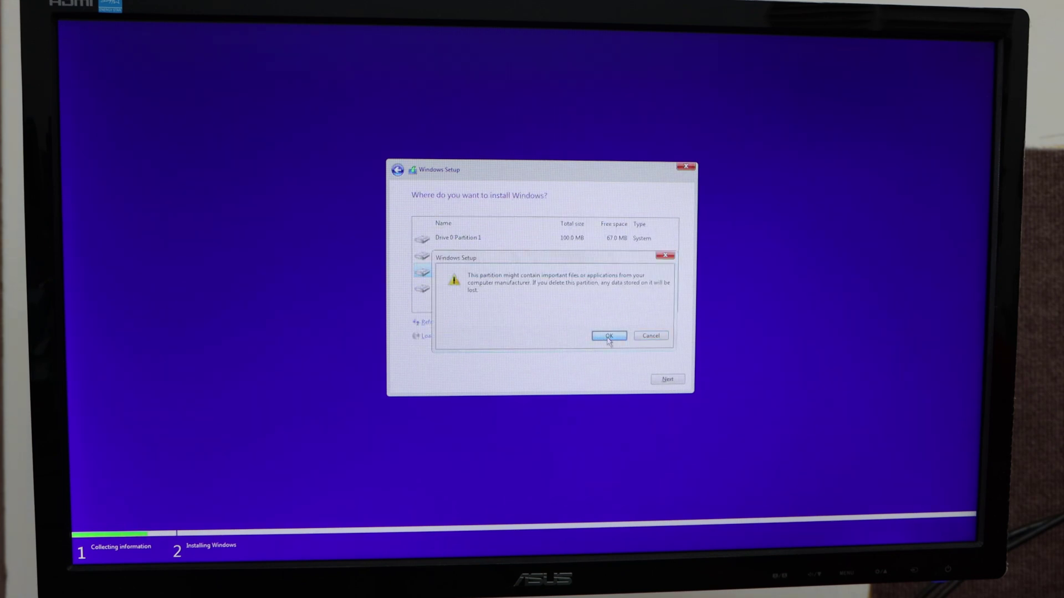
left_click(607, 335)
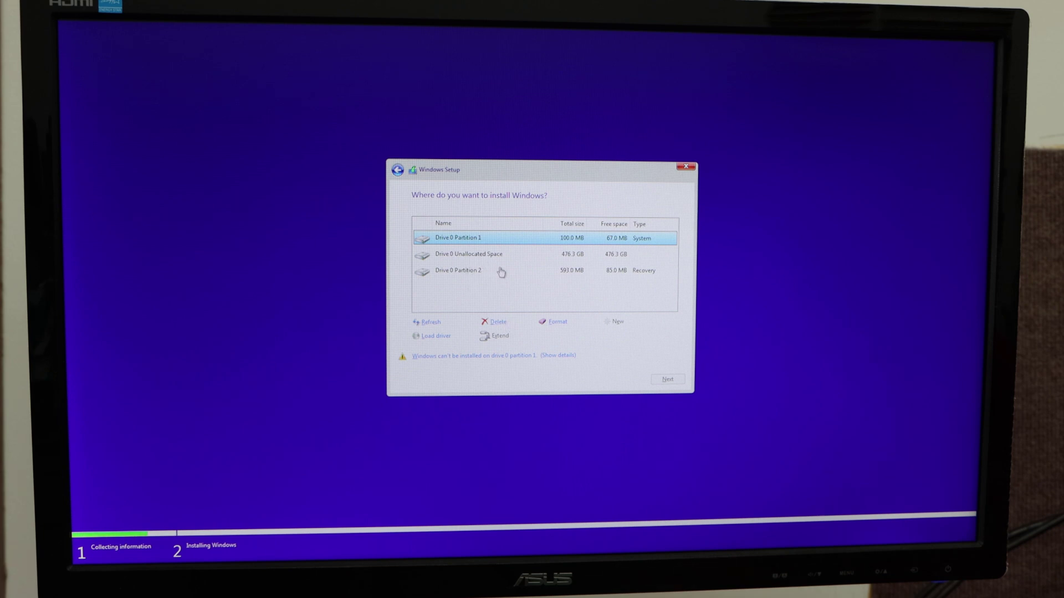
left_click(498, 322)
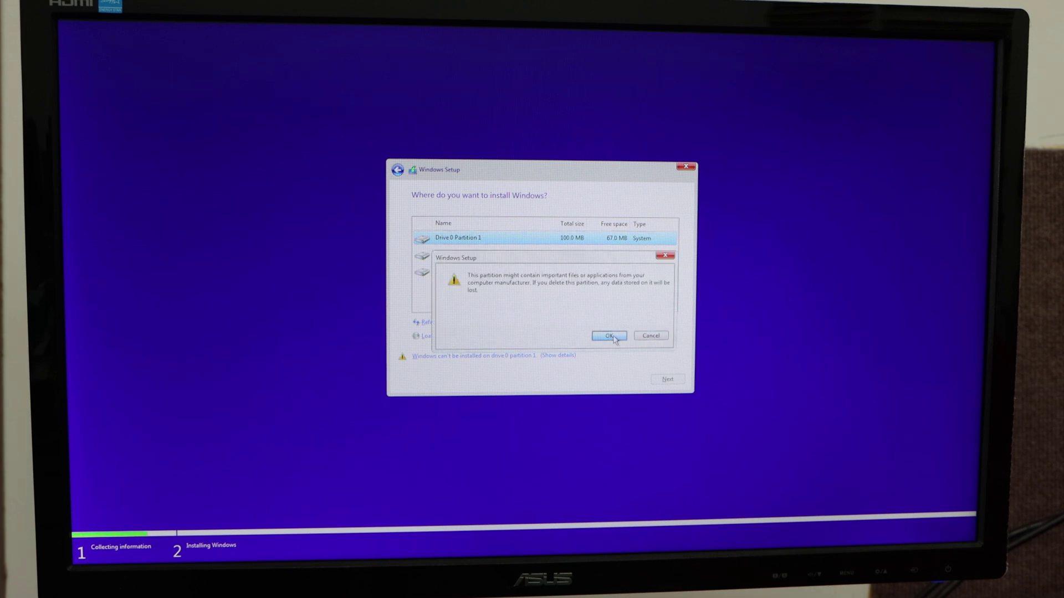
left_click(607, 336)
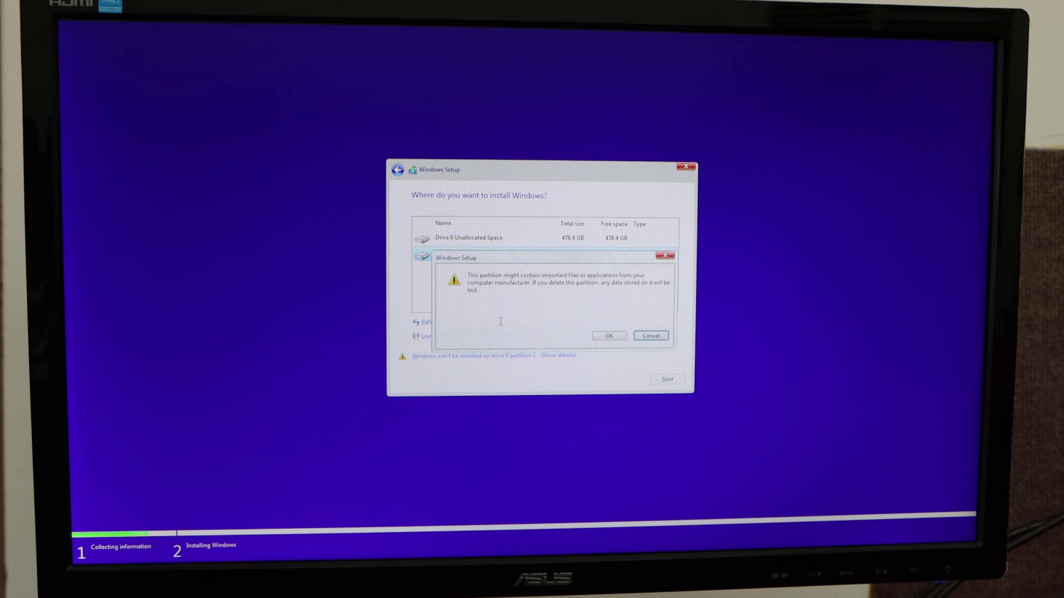
left_click(608, 336)
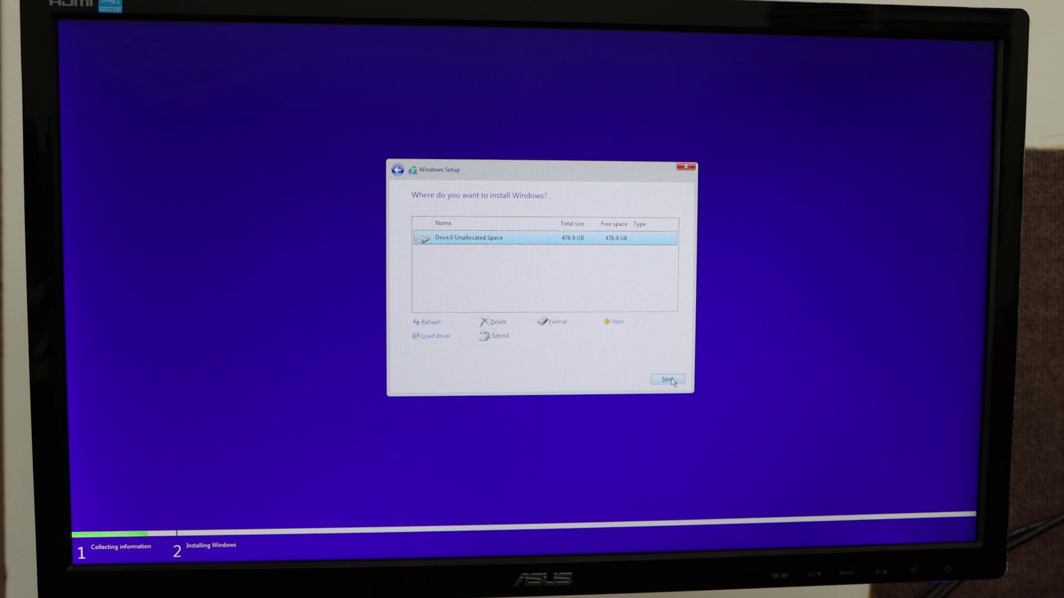
left_click(666, 379)
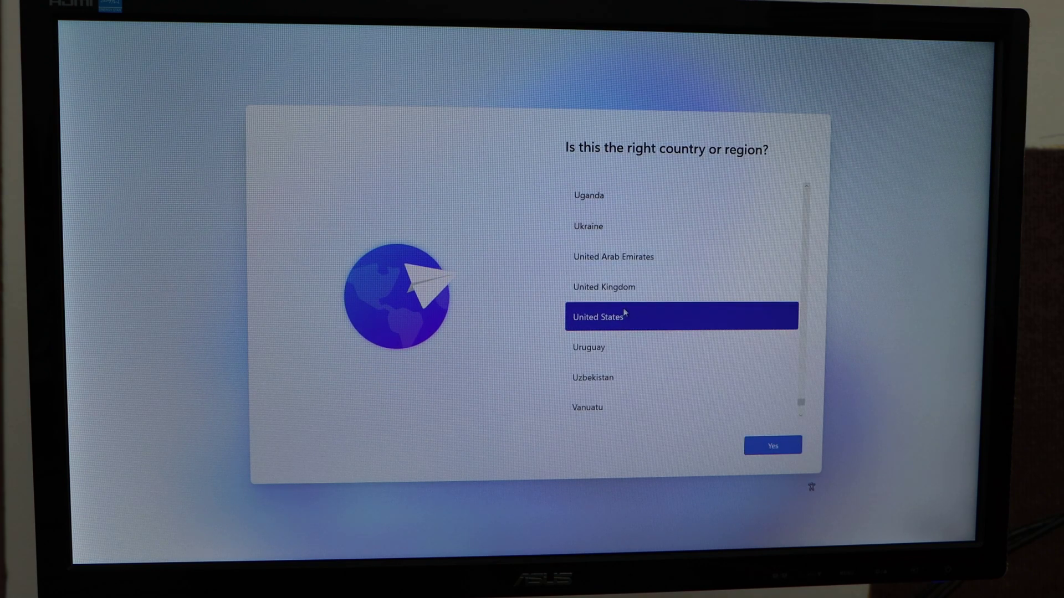
- Confirm United States region and US keyboard layout, skipping a second layout
left_click(771, 446)
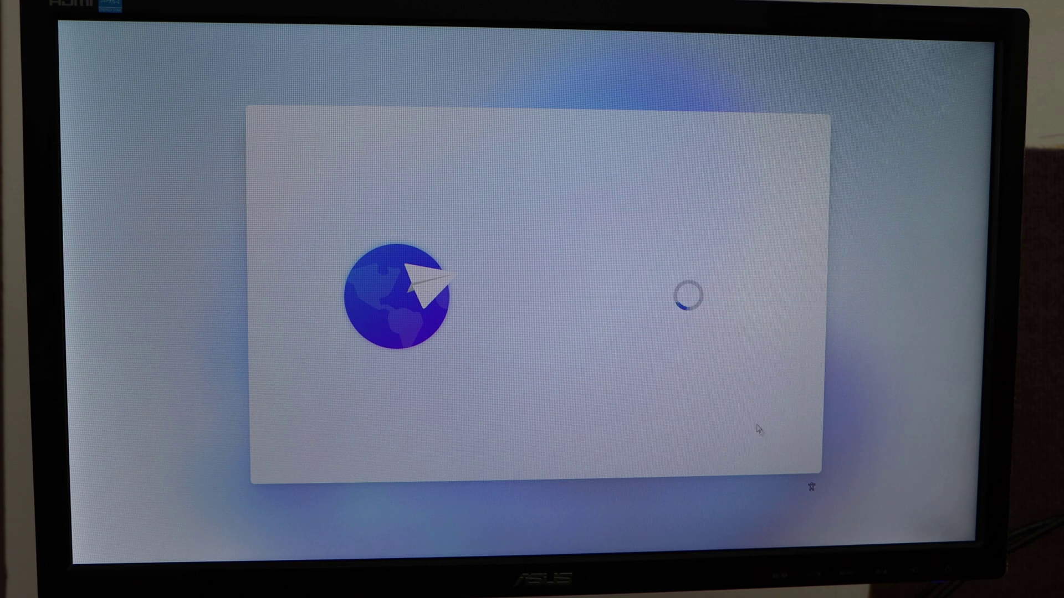
mouse_move(717, 405)
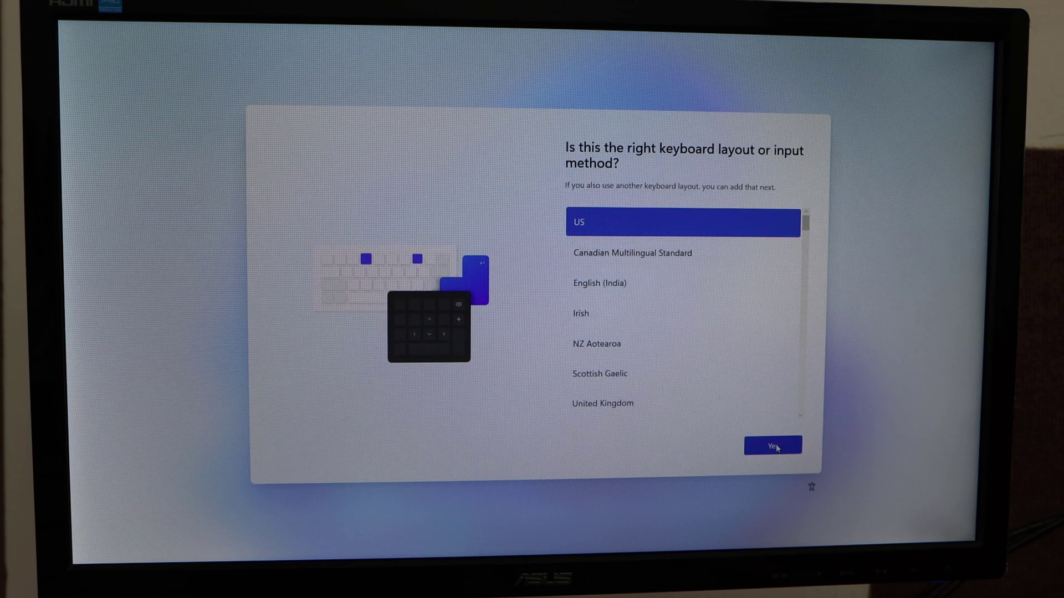
left_click(771, 447)
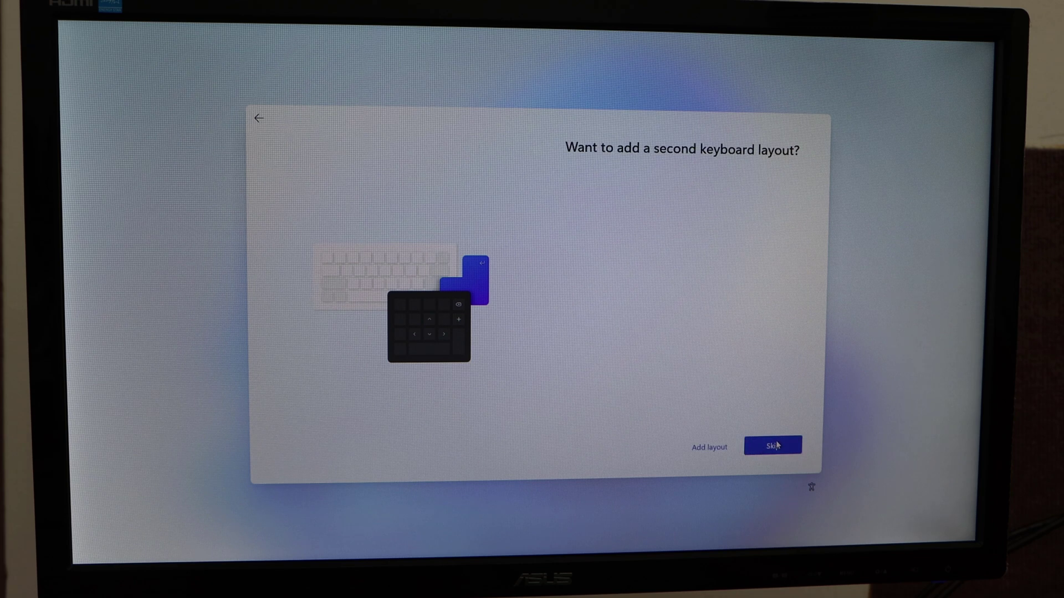
left_click(772, 445)
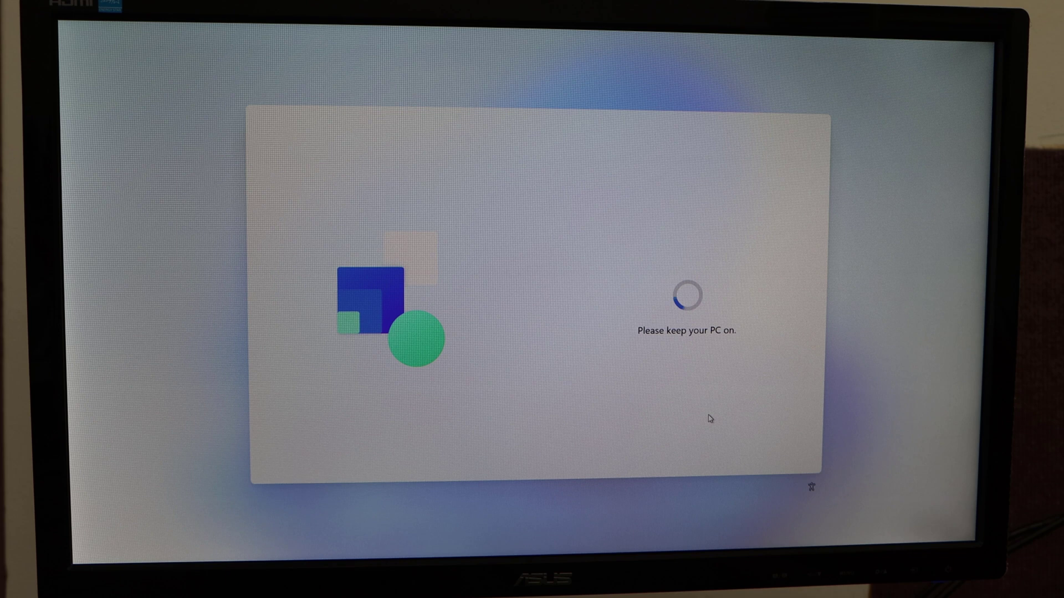
mouse_move(688, 410)
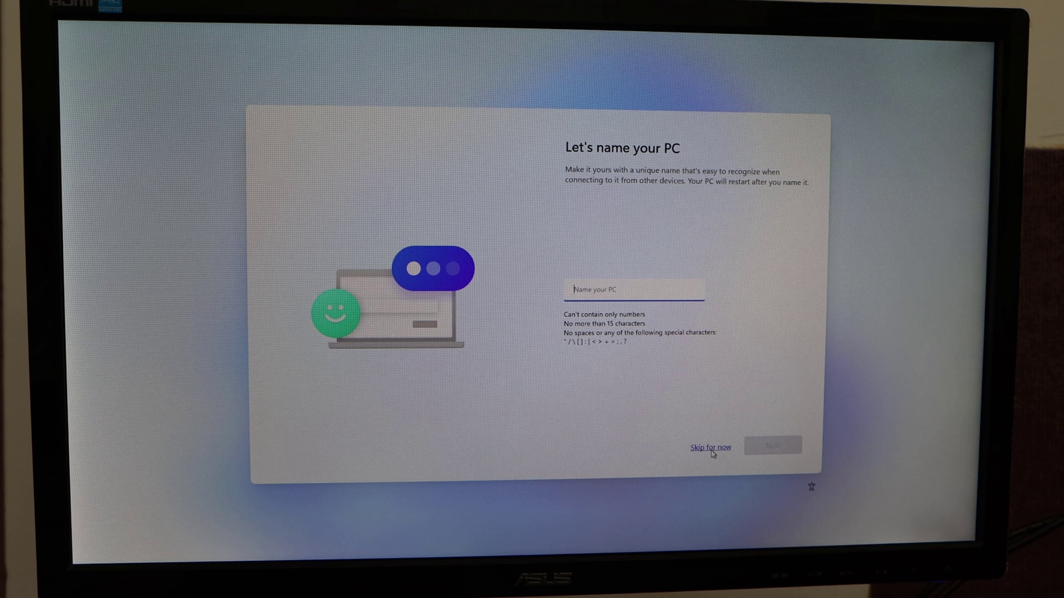
- Skip the 'Let's name your PC' screen with 'Skip for now'
left_click(710, 447)
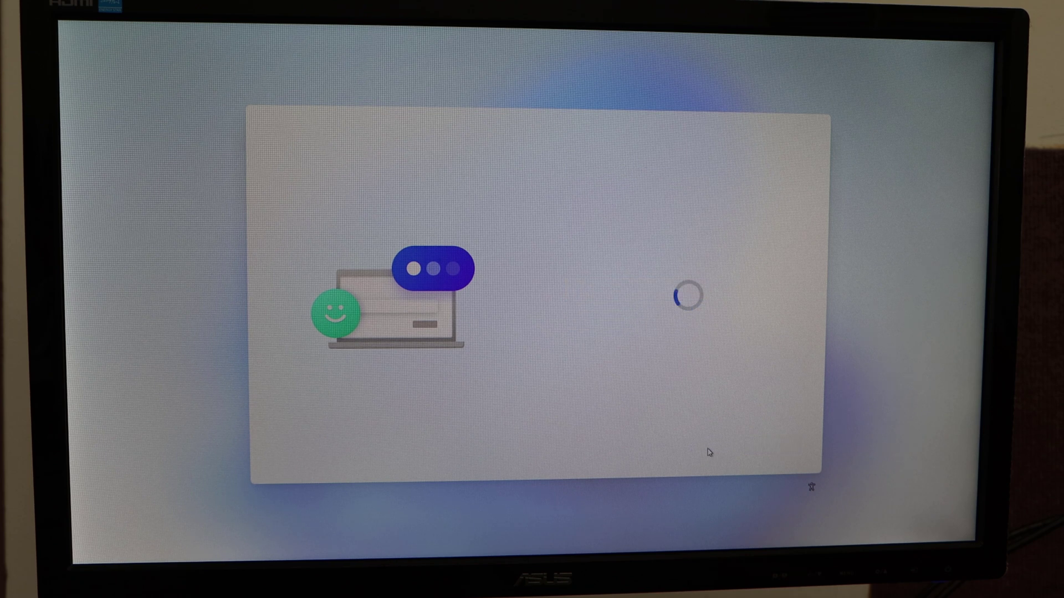
mouse_move(705, 441)
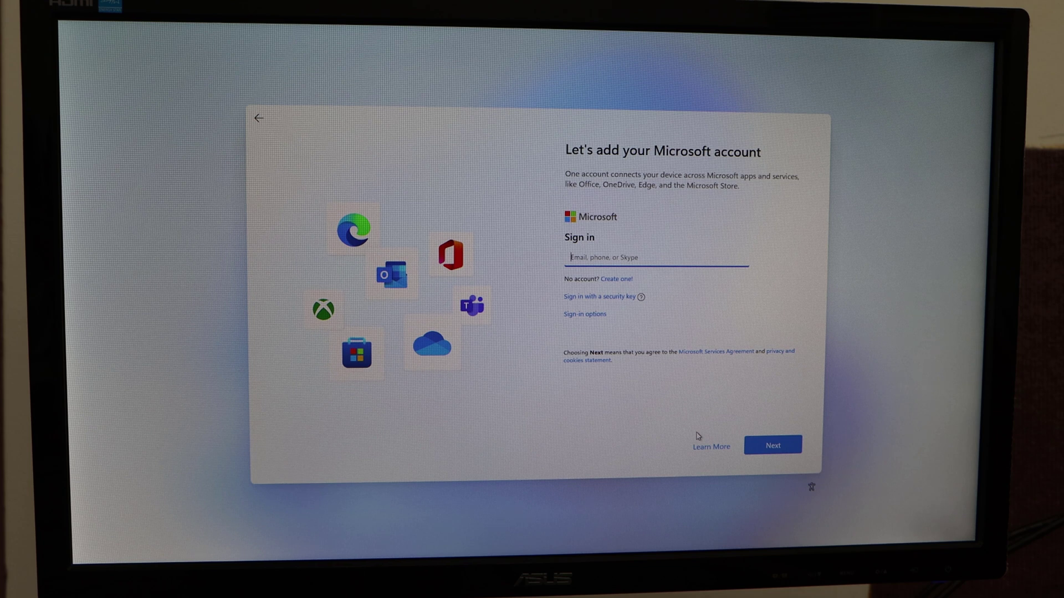
mouse_move(662, 293)
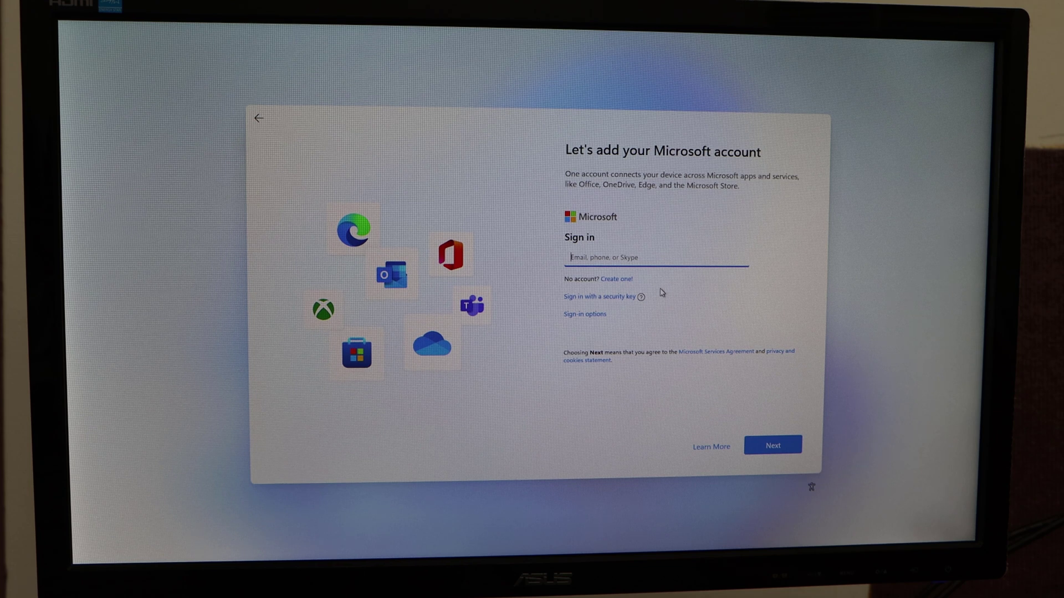
mouse_move(611, 323)
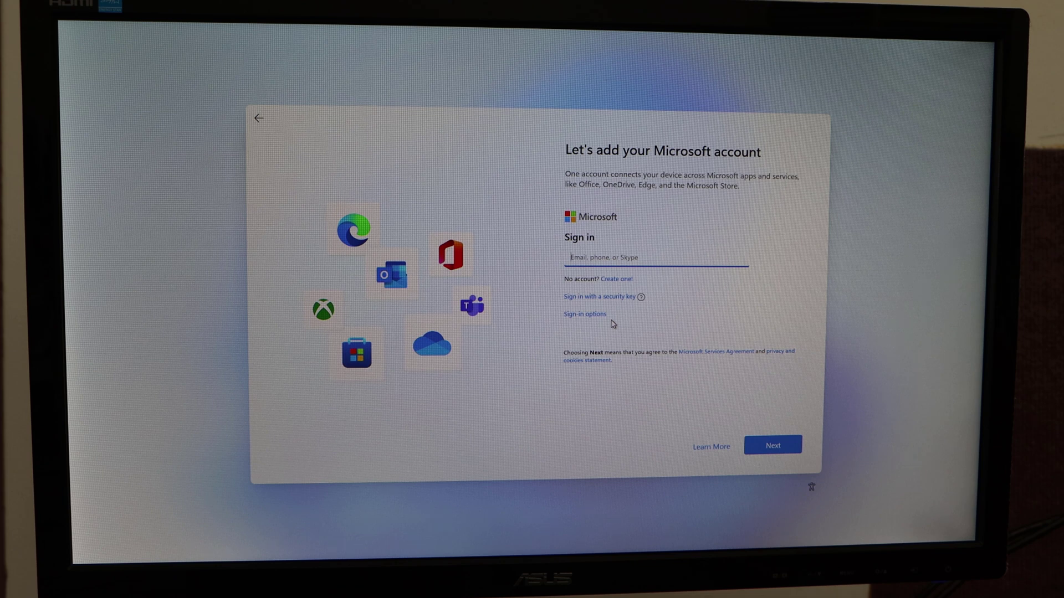
left_click(655, 257)
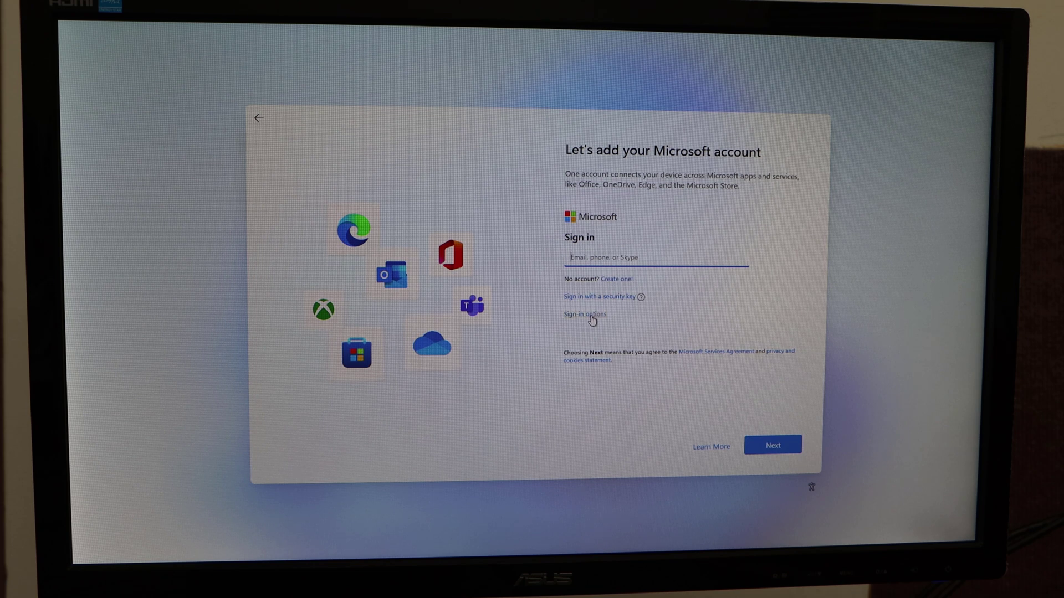
mouse_move(589, 320)
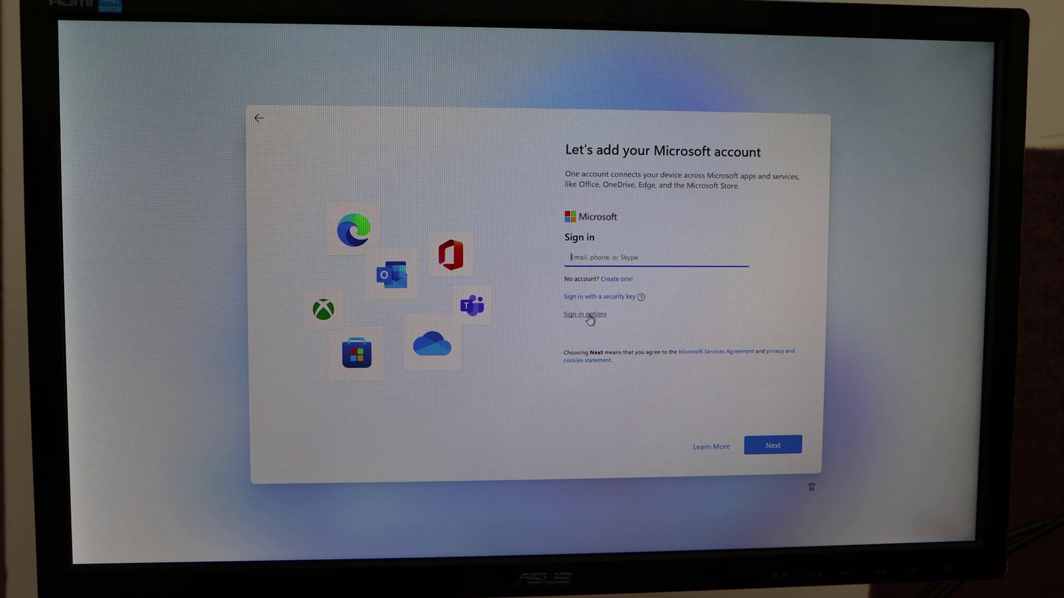
left_click(584, 314)
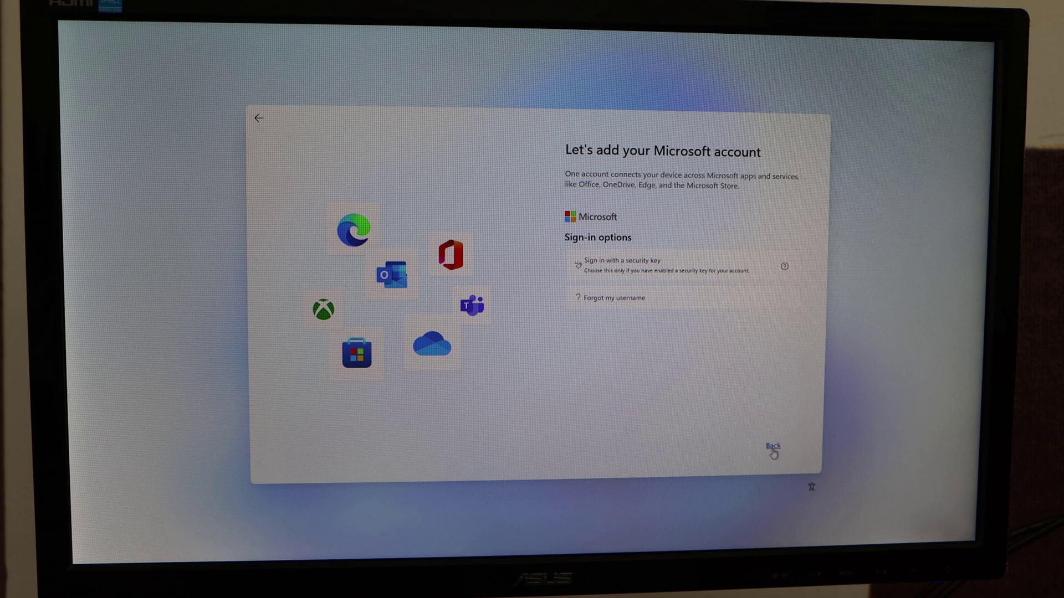
left_click(772, 445)
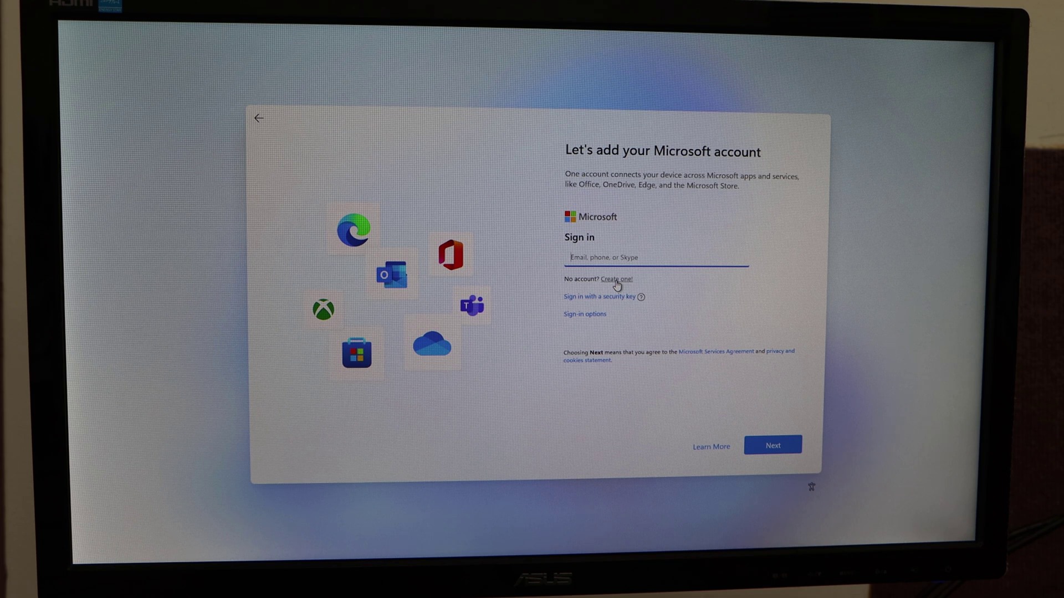
left_click(656, 258)
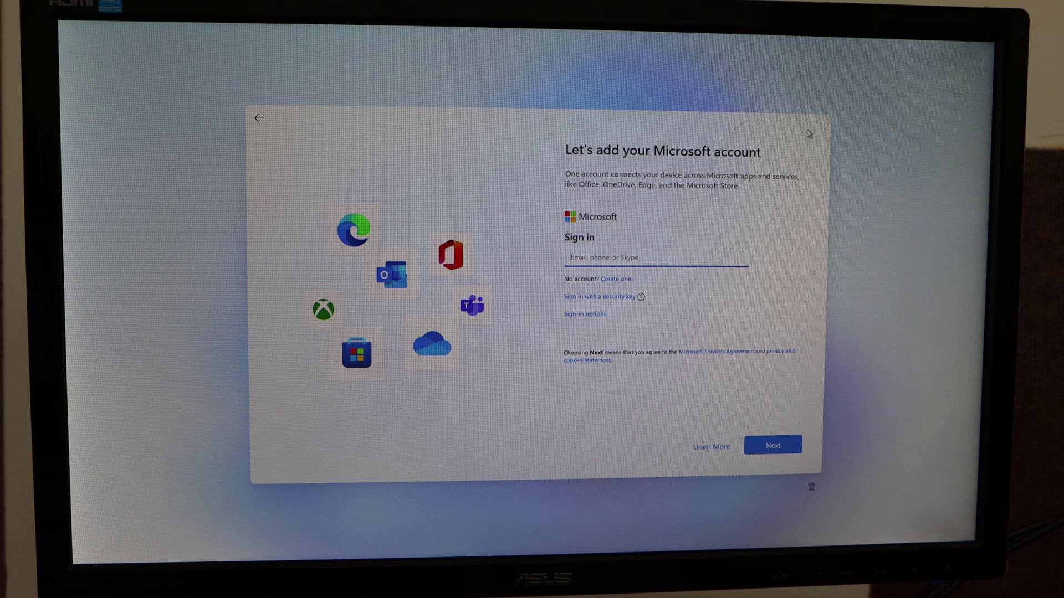
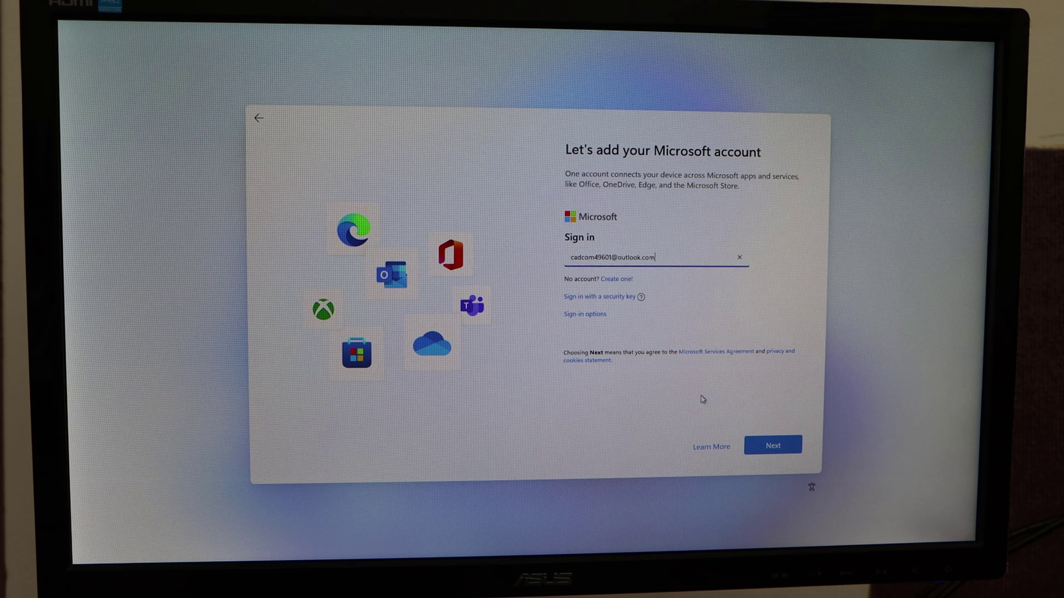
left_click(772, 445)
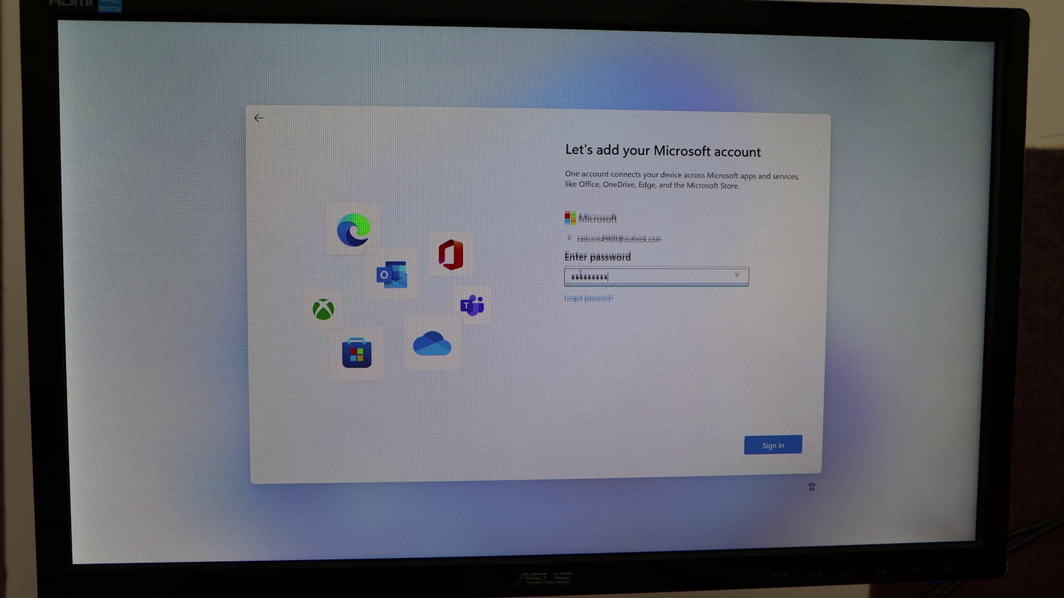
left_click(771, 445)
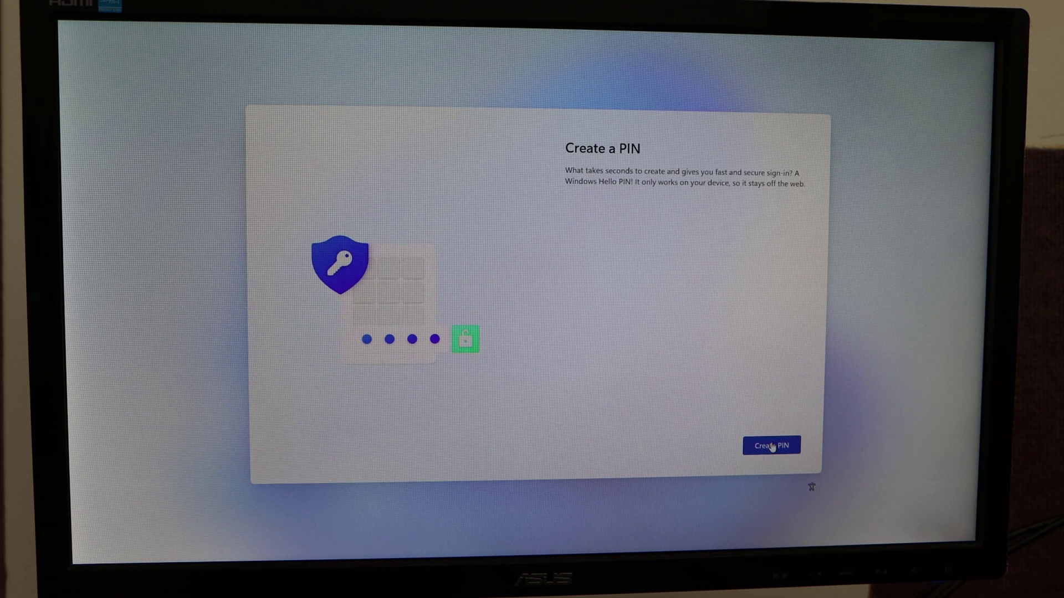
mouse_move(753, 456)
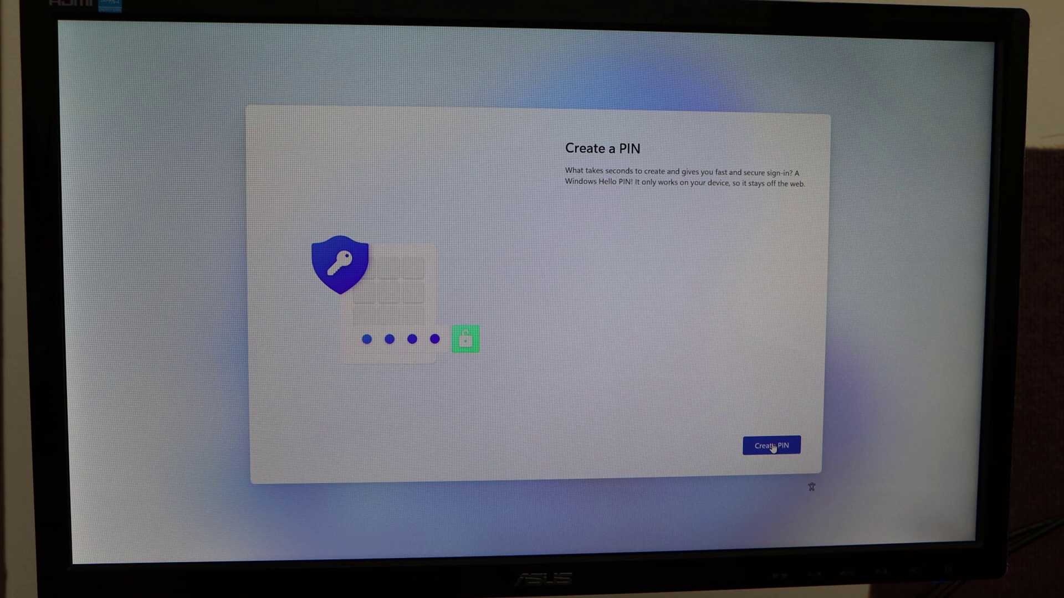
- Choose Create PIN to start setting up a Windows Hello PIN
left_click(771, 446)
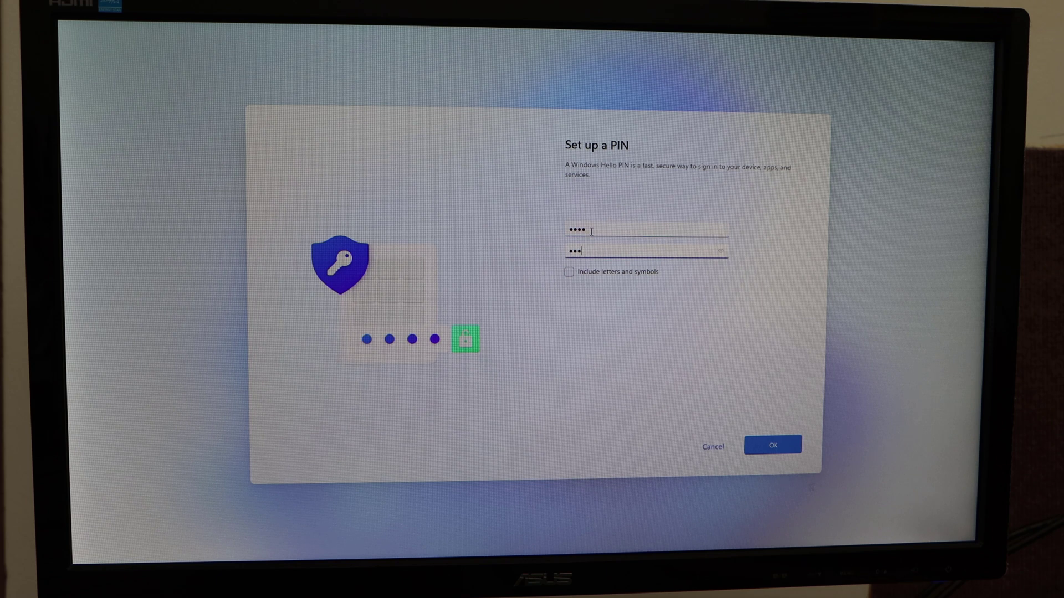
- Confirm the new PIN entered in both Set up a PIN boxes
left_click(771, 445)
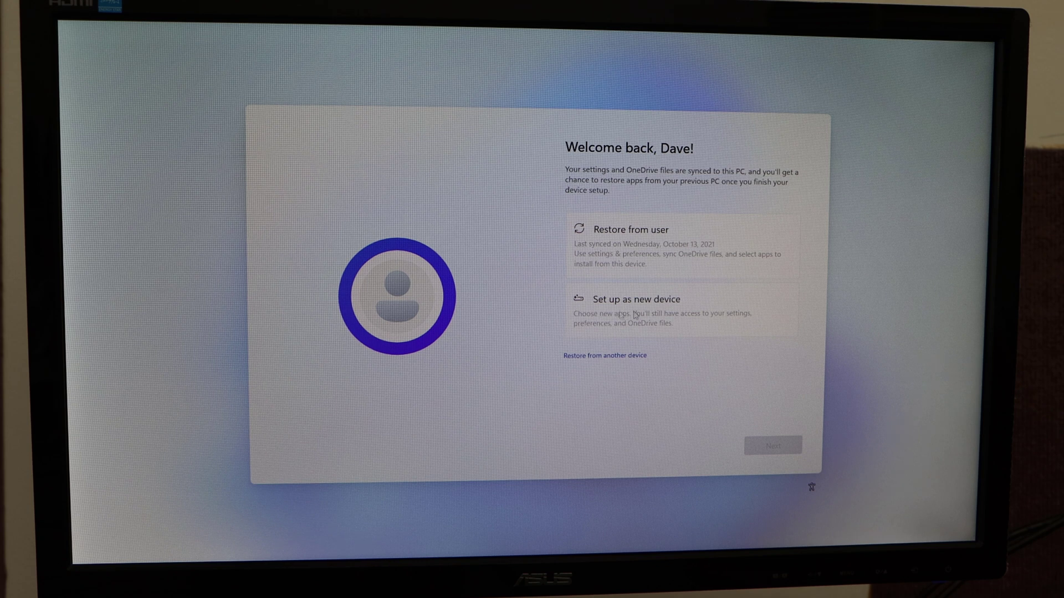
- Choose 'Set up as new device' instead of restoring from a previous PC
left_click(680, 310)
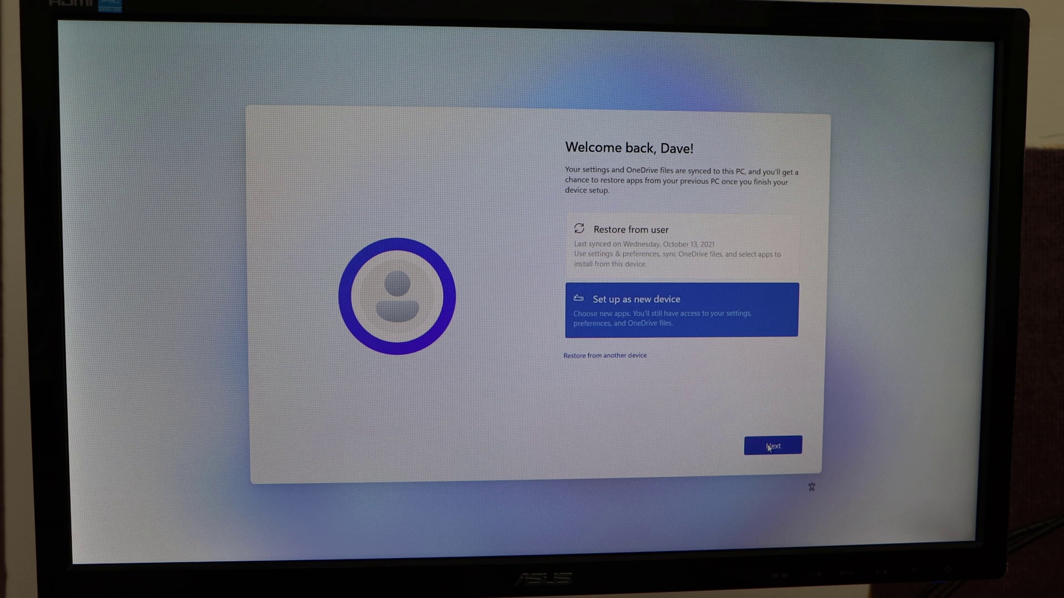
left_click(771, 445)
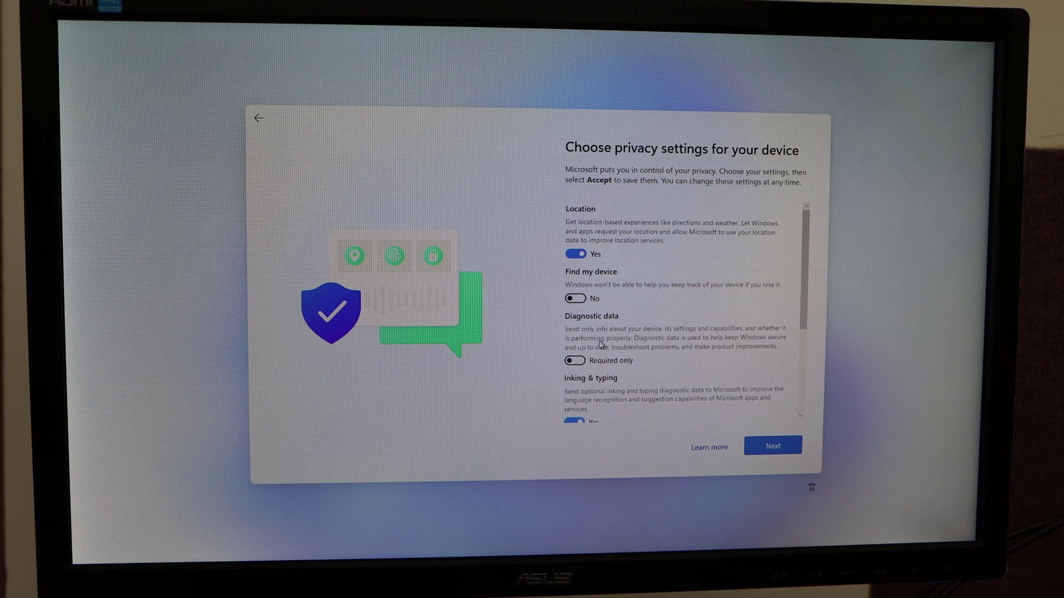
- Switch Advertising ID to No and accept the privacy settings
scroll("down", 3)
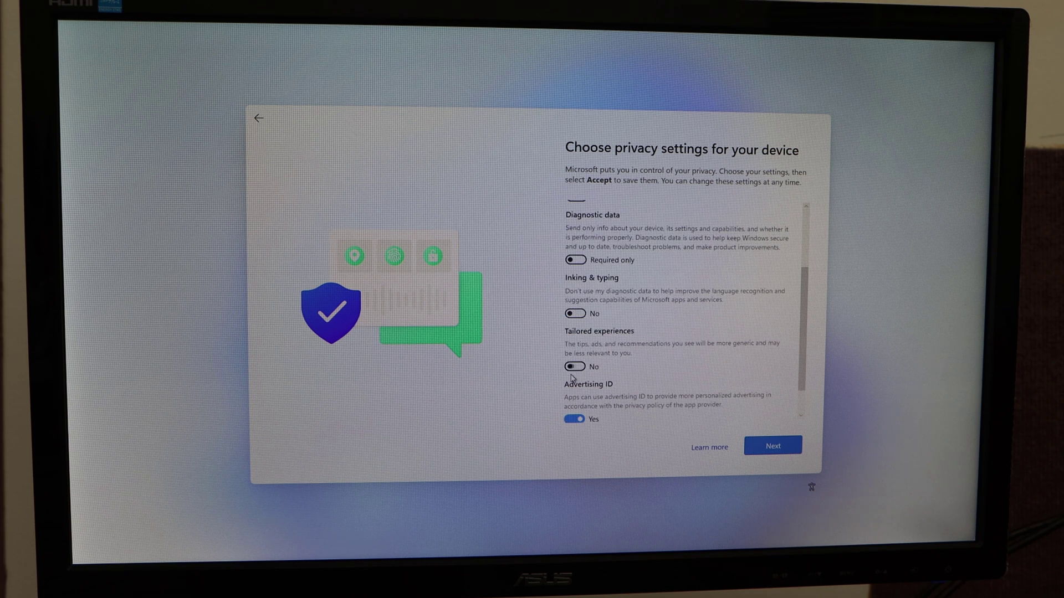
left_click(574, 419)
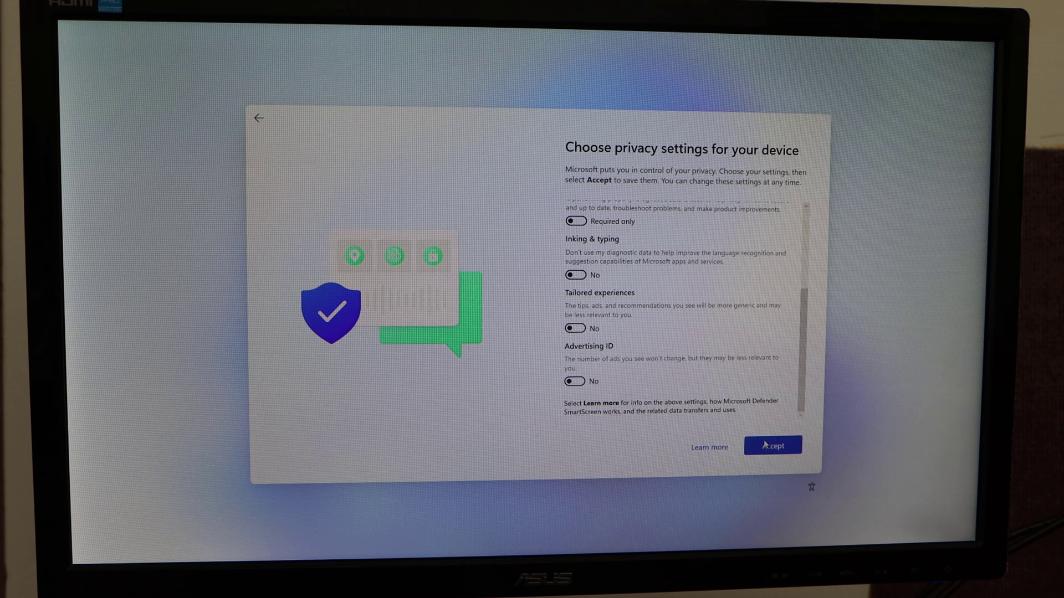
left_click(771, 445)
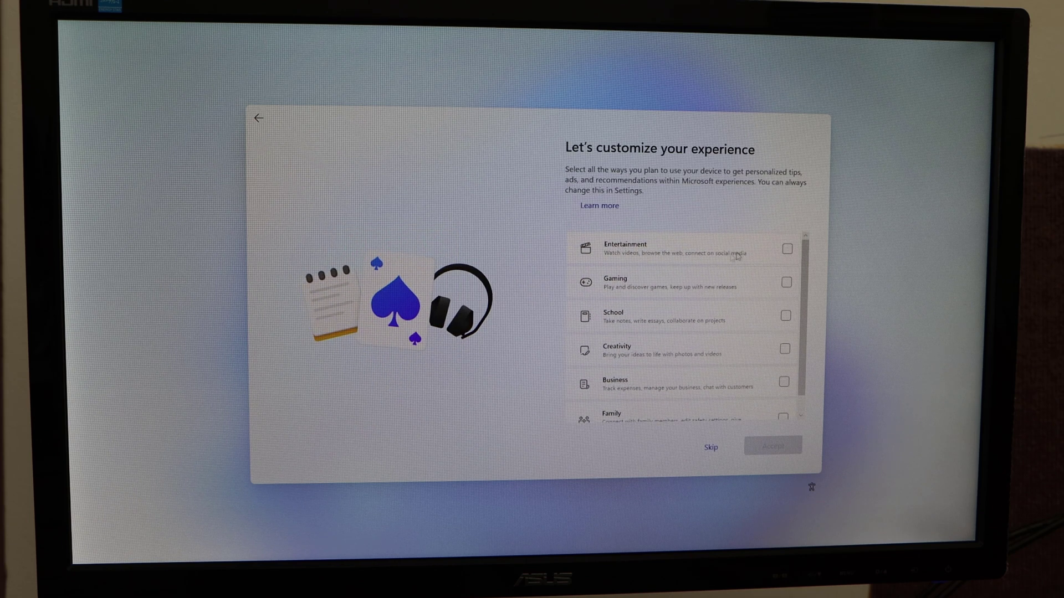
mouse_move(785, 253)
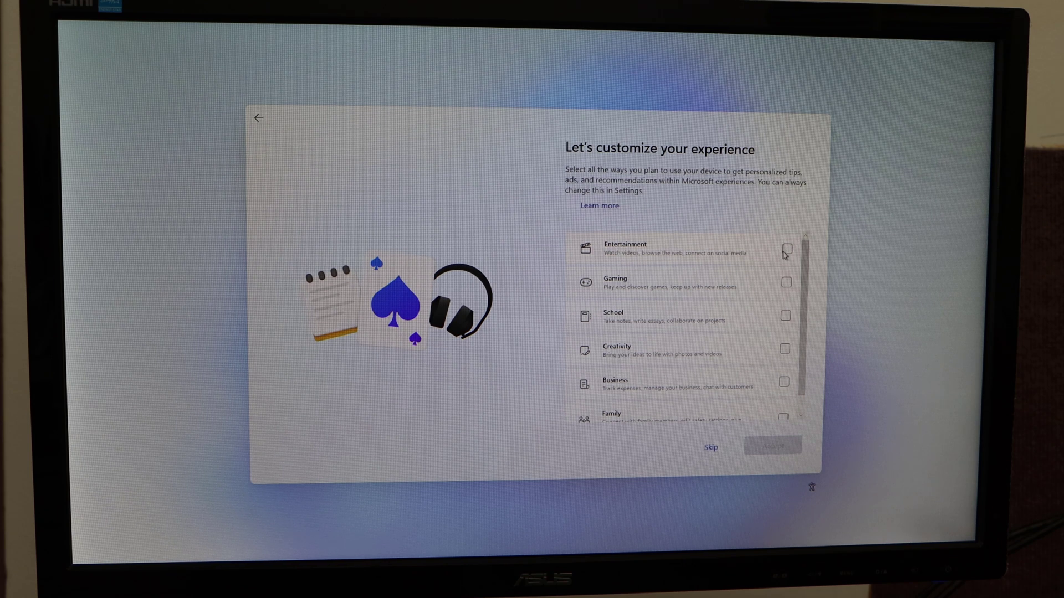
mouse_move(786, 279)
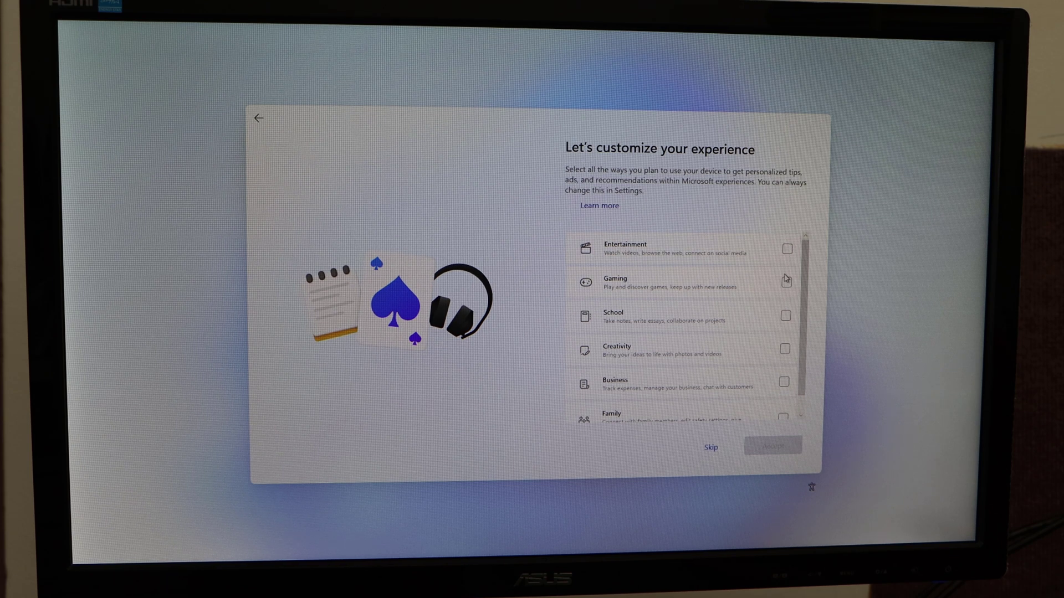
mouse_move(731, 388)
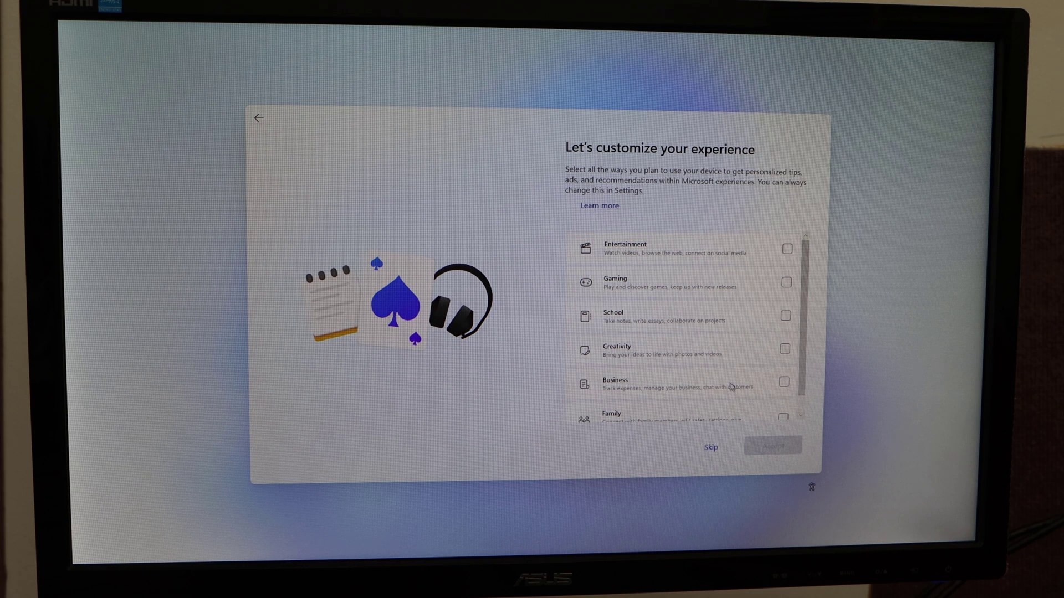
mouse_move(729, 380)
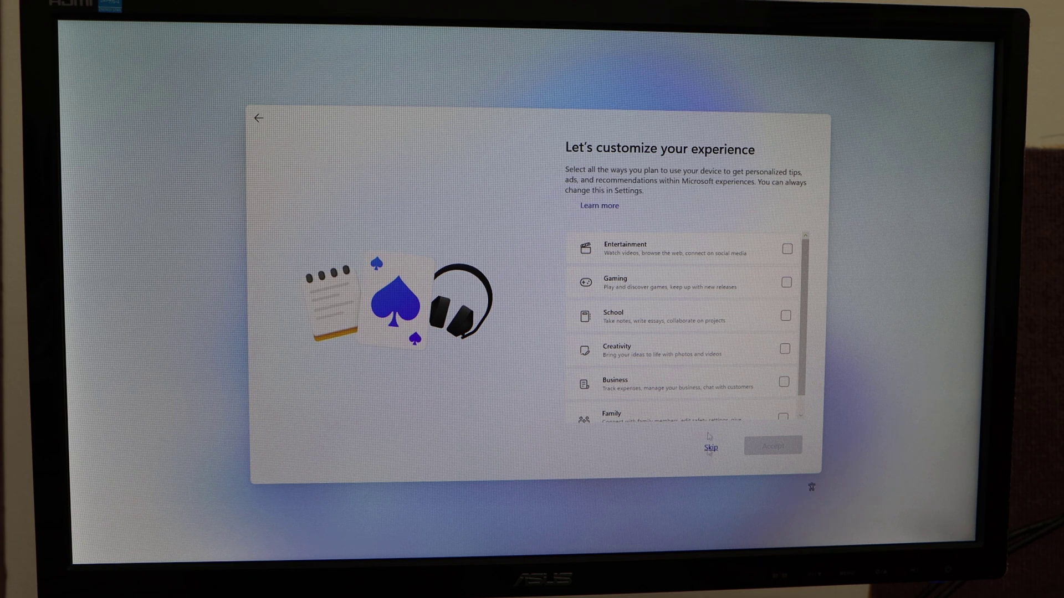
mouse_move(711, 448)
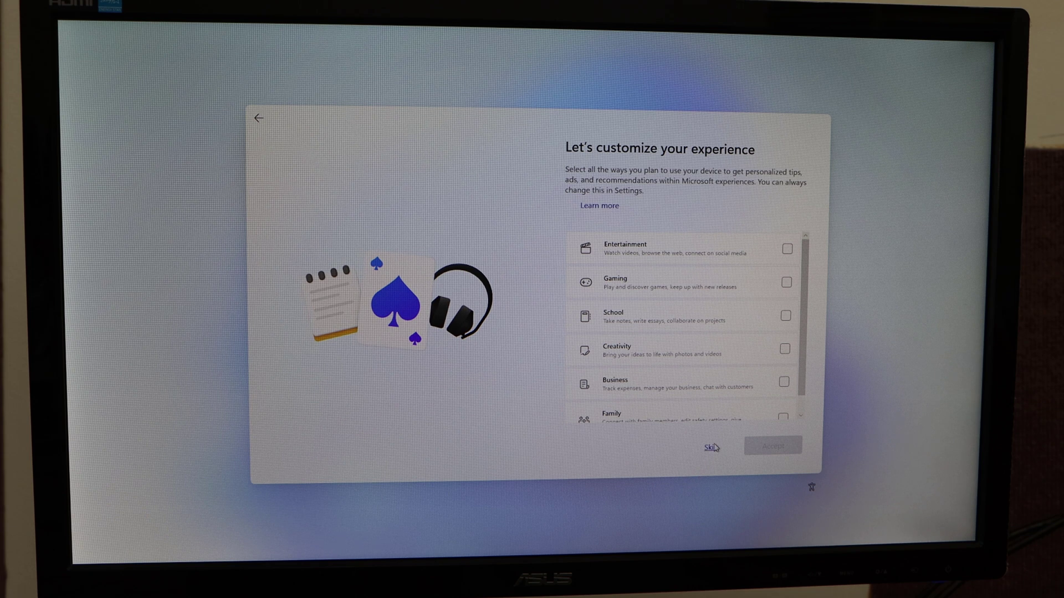
- Skip the usage-category customization, leaving all categories unchecked
left_click(710, 447)
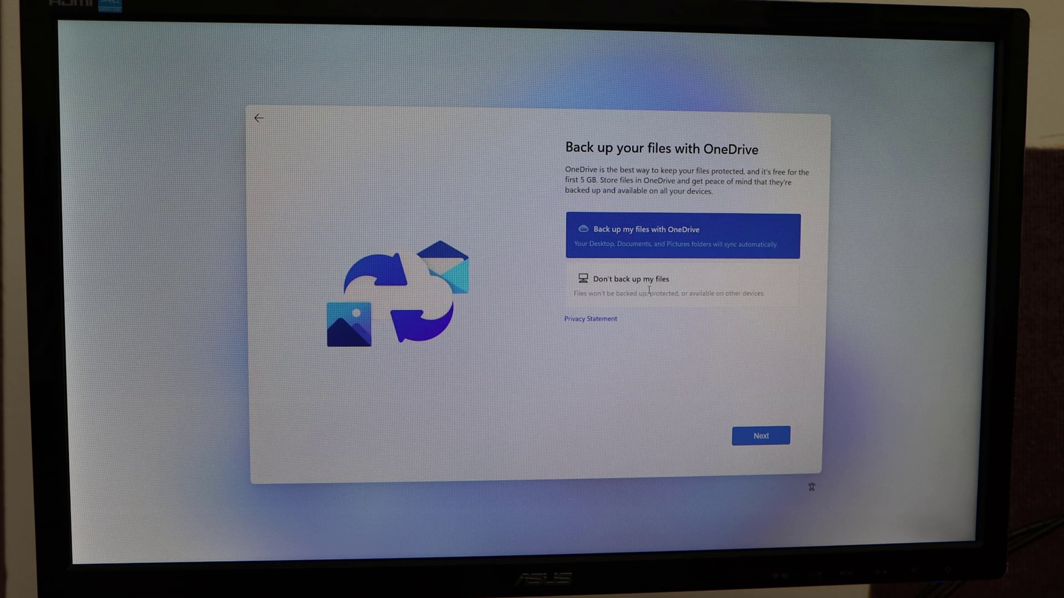
- Choose 'Don't back up my files' for OneDrive and refuse the Microsoft 365 trial
left_click(680, 284)
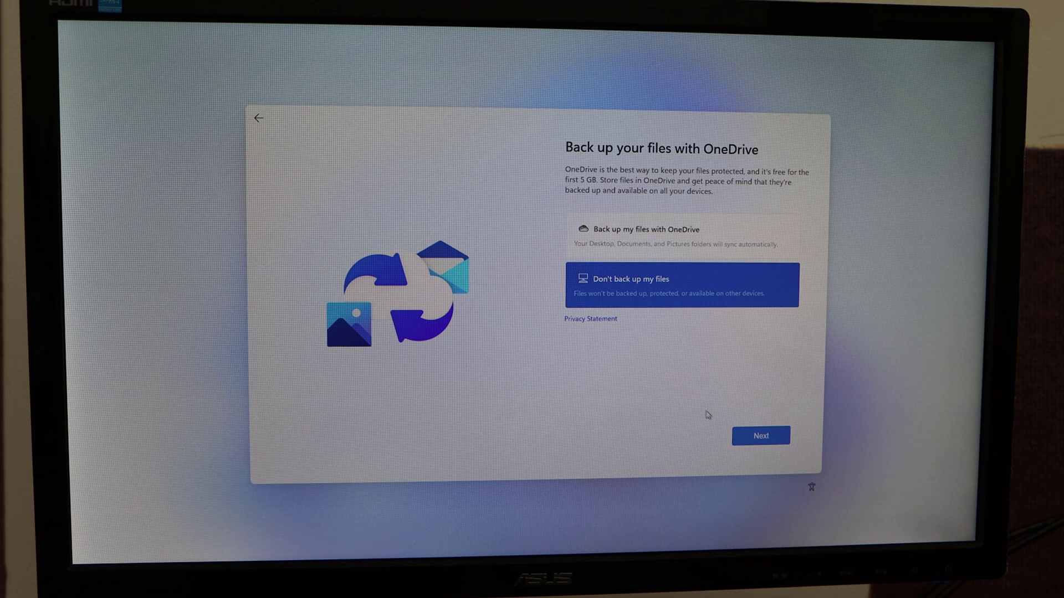
left_click(760, 436)
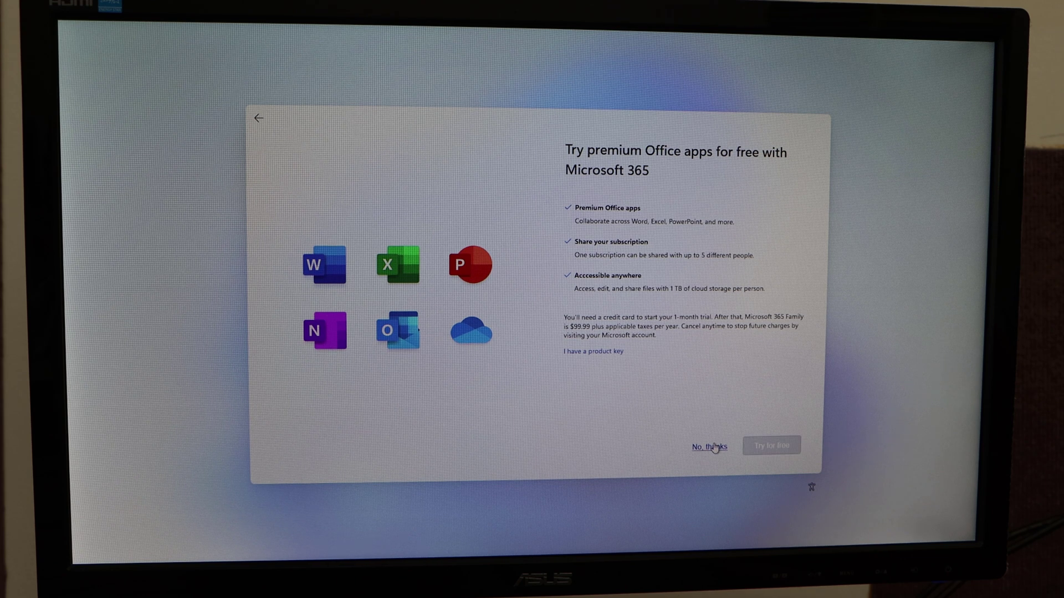
left_click(708, 446)
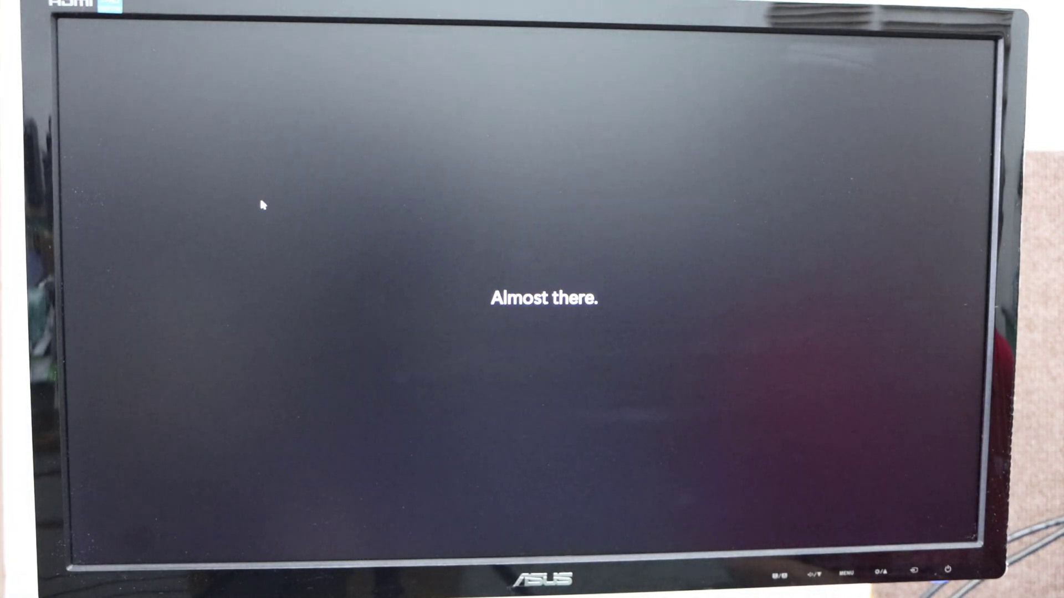
mouse_move(324, 211)
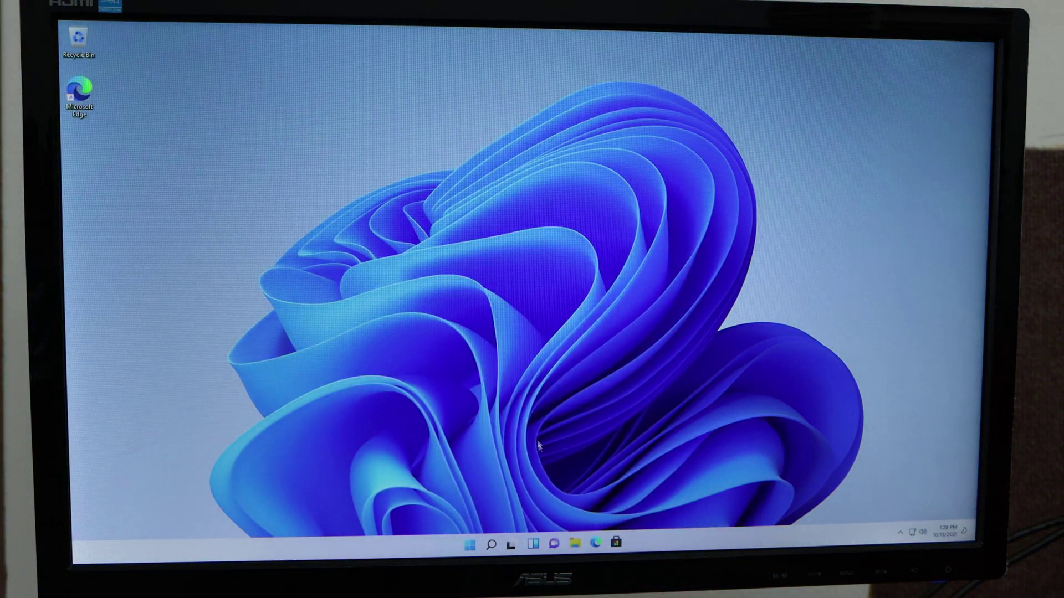
mouse_move(465, 544)
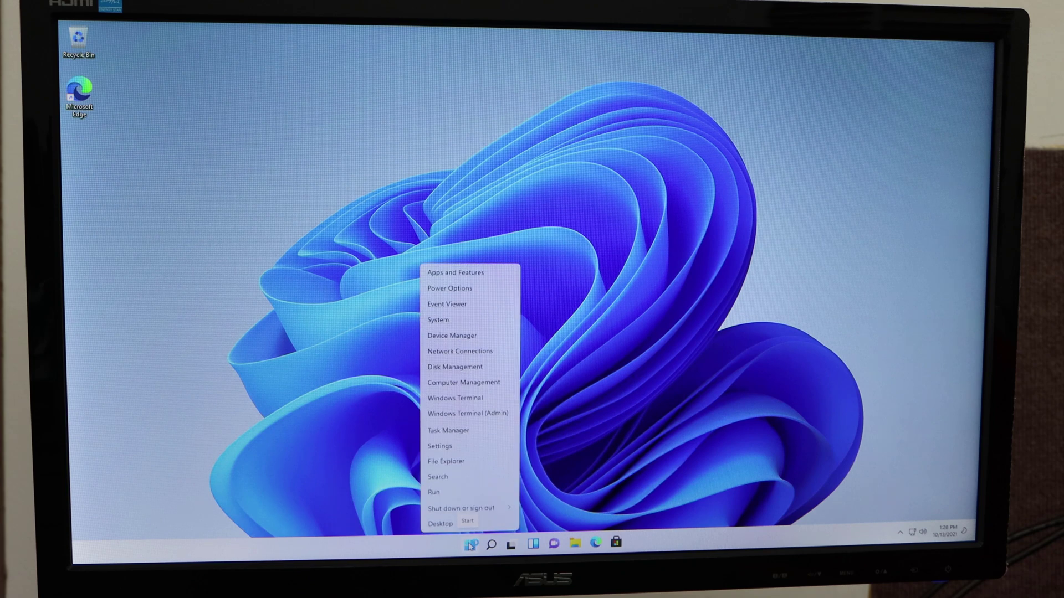
mouse_move(479, 447)
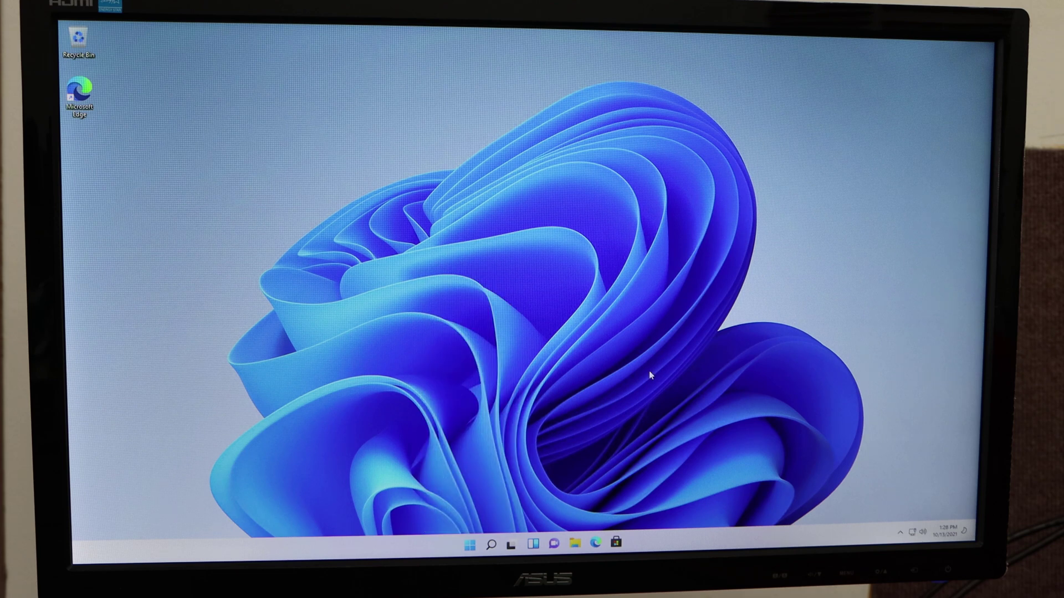
- Launch Settings from the Start menu's Pinned apps
left_click(466, 545)
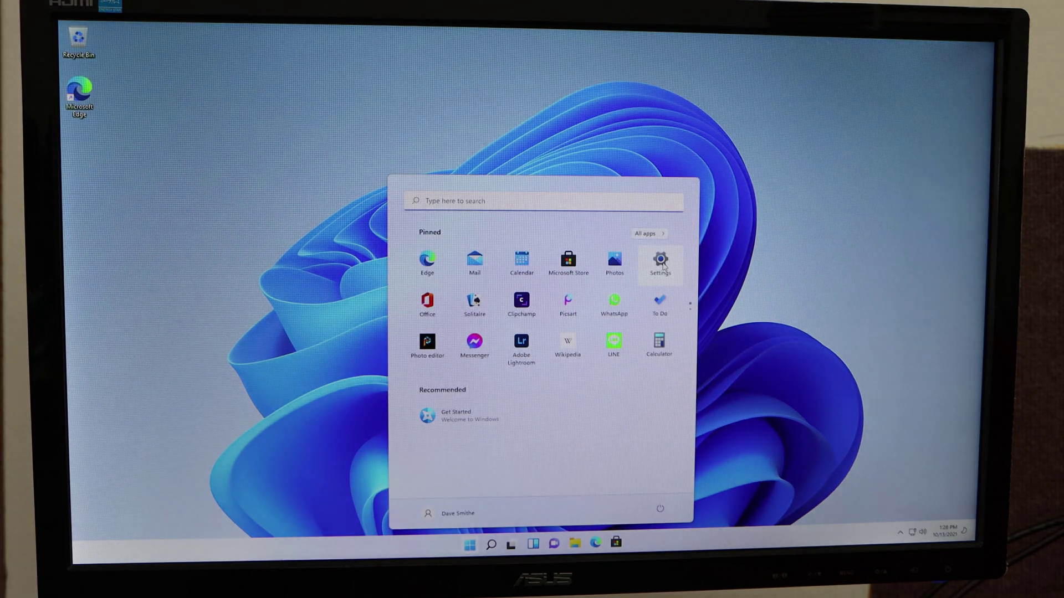
left_click(658, 263)
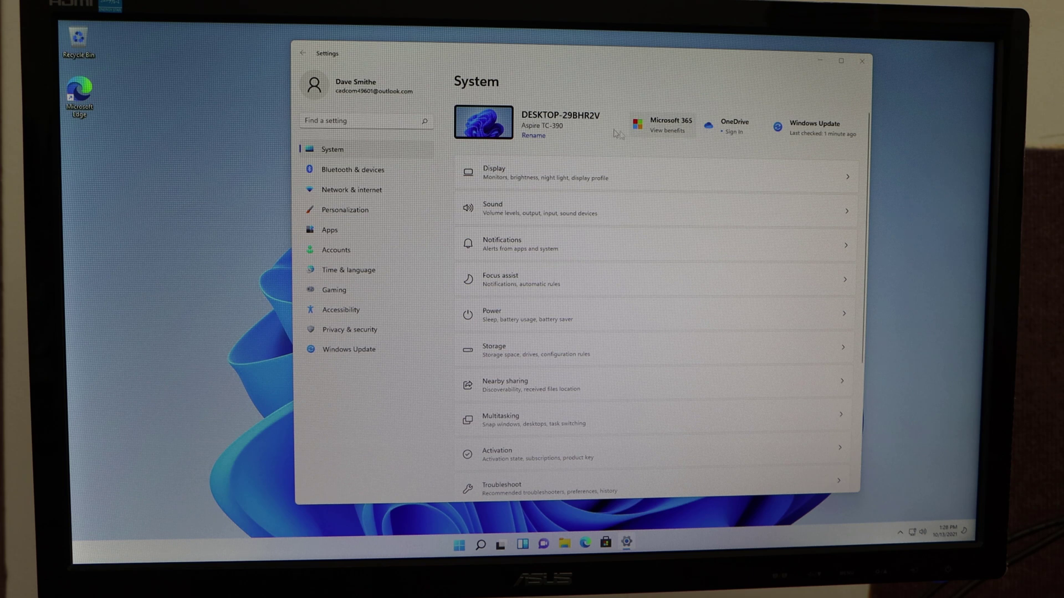
mouse_move(731, 129)
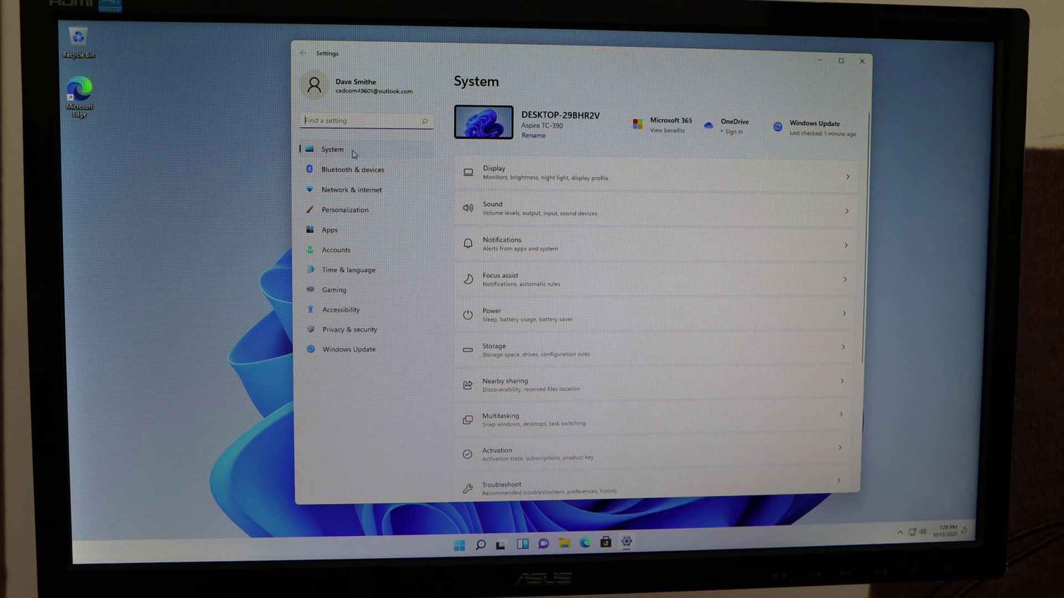
- View the About specifications and System Properties' Computer Name tab, then cancel out
scroll("down", 3)
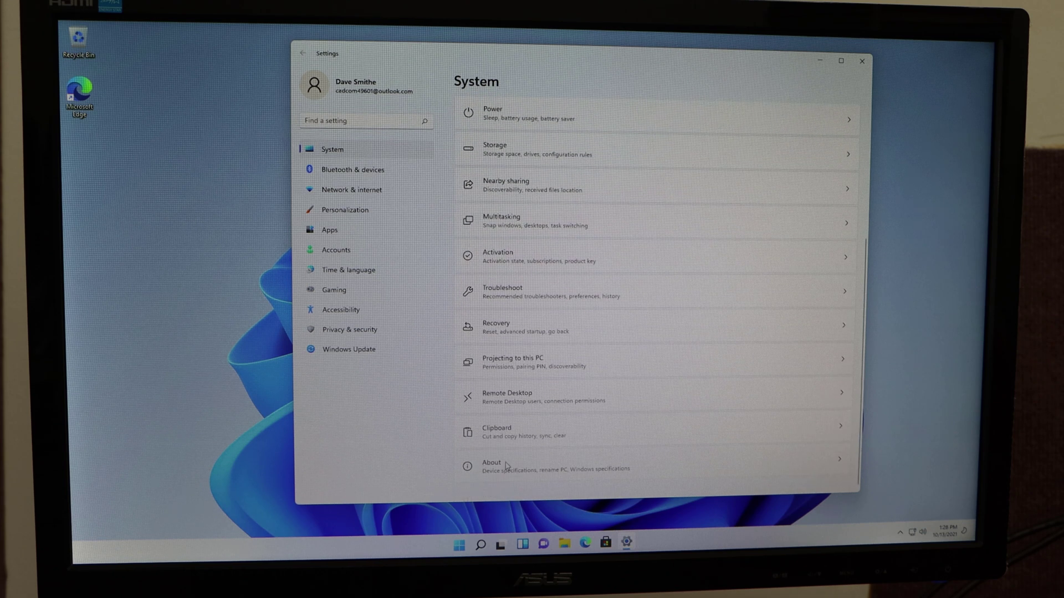
left_click(492, 466)
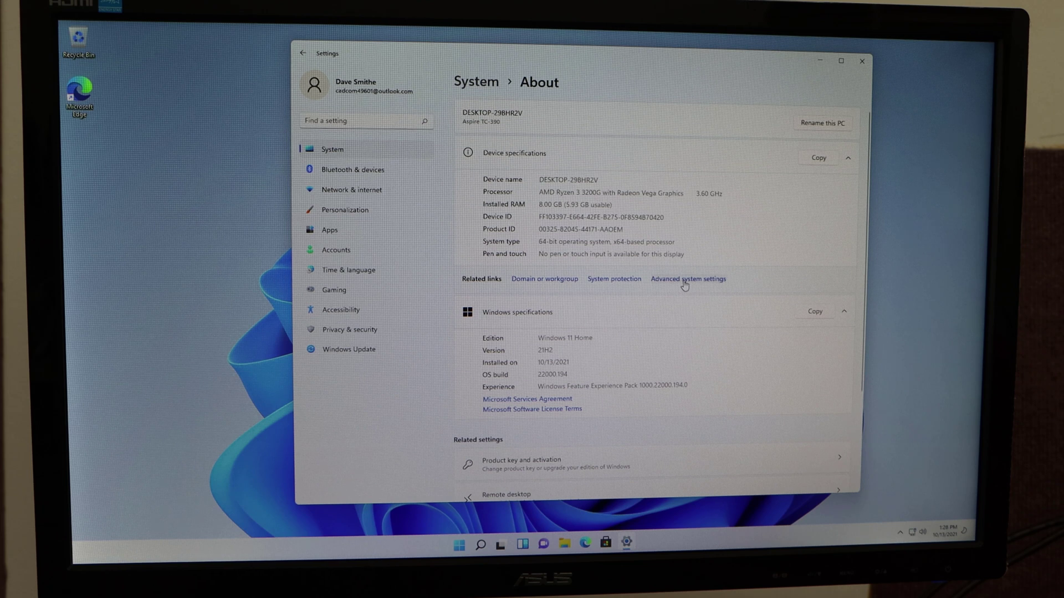
left_click(687, 278)
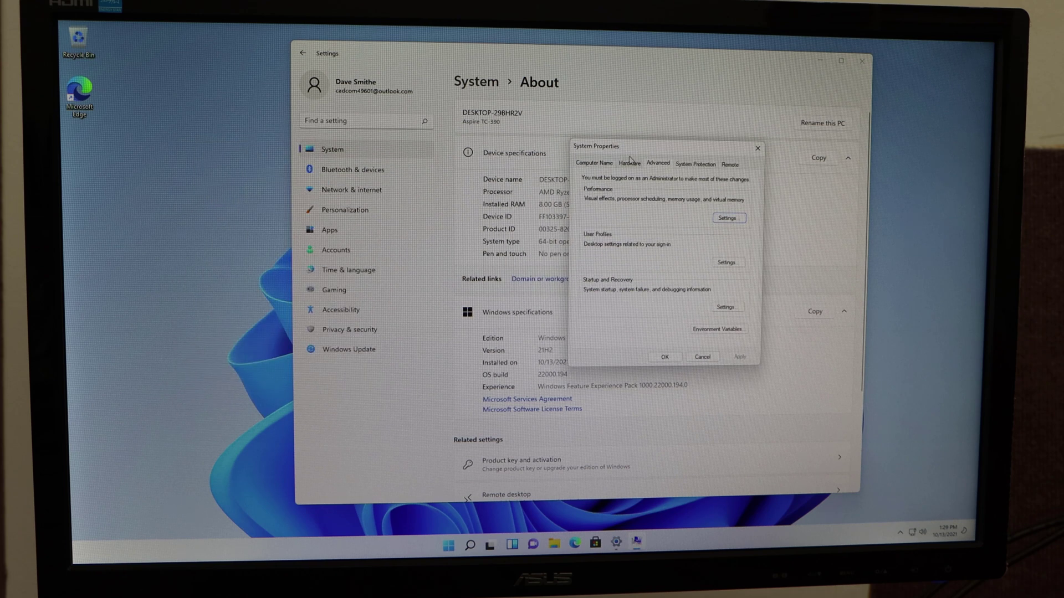
left_click(593, 163)
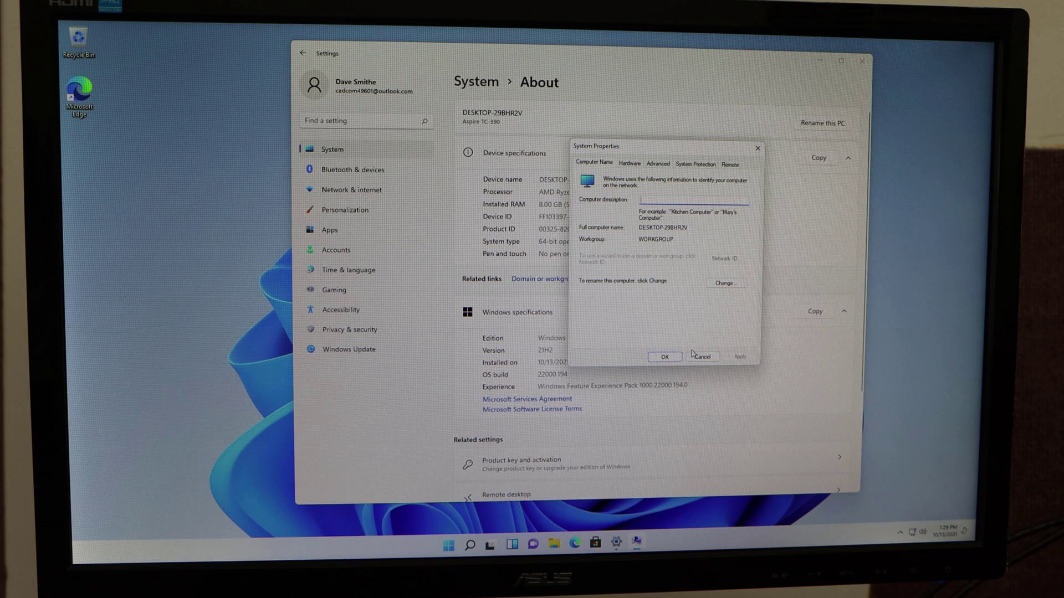
left_click(702, 356)
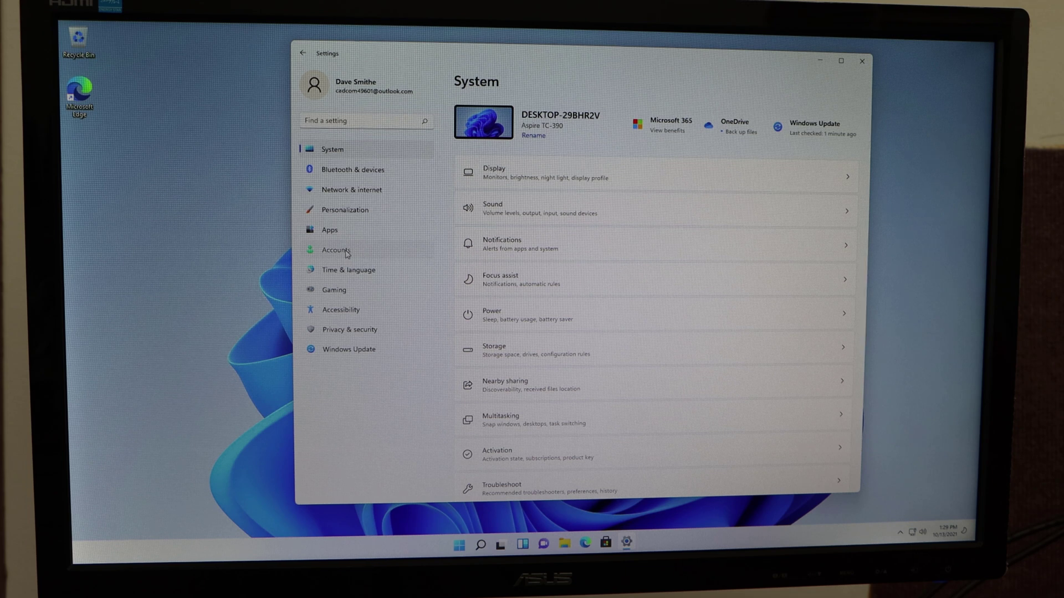
- Look at the current account's profile under Accounts > Your info
left_click(335, 250)
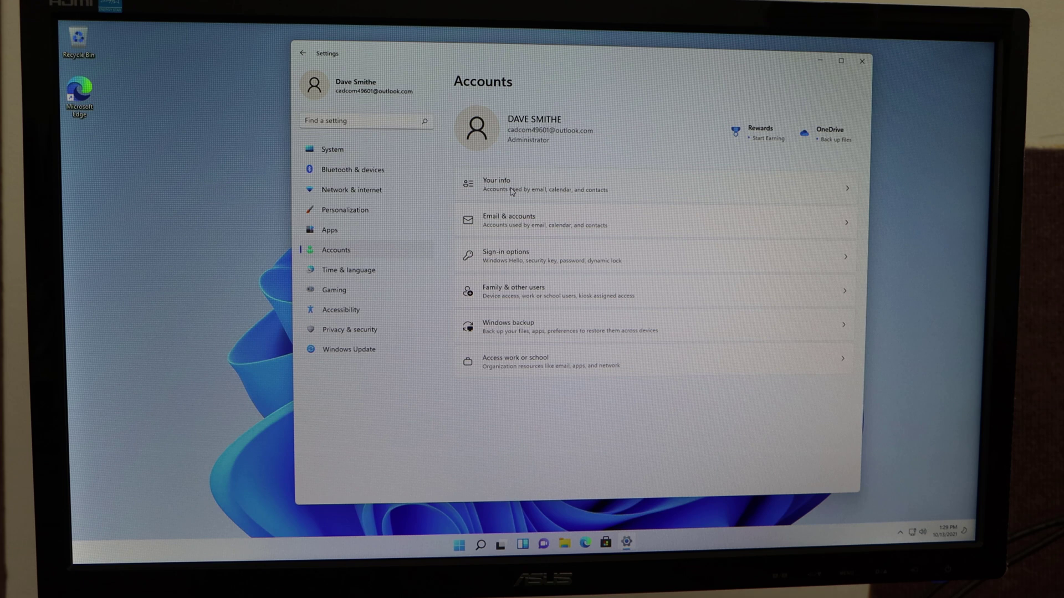
left_click(495, 184)
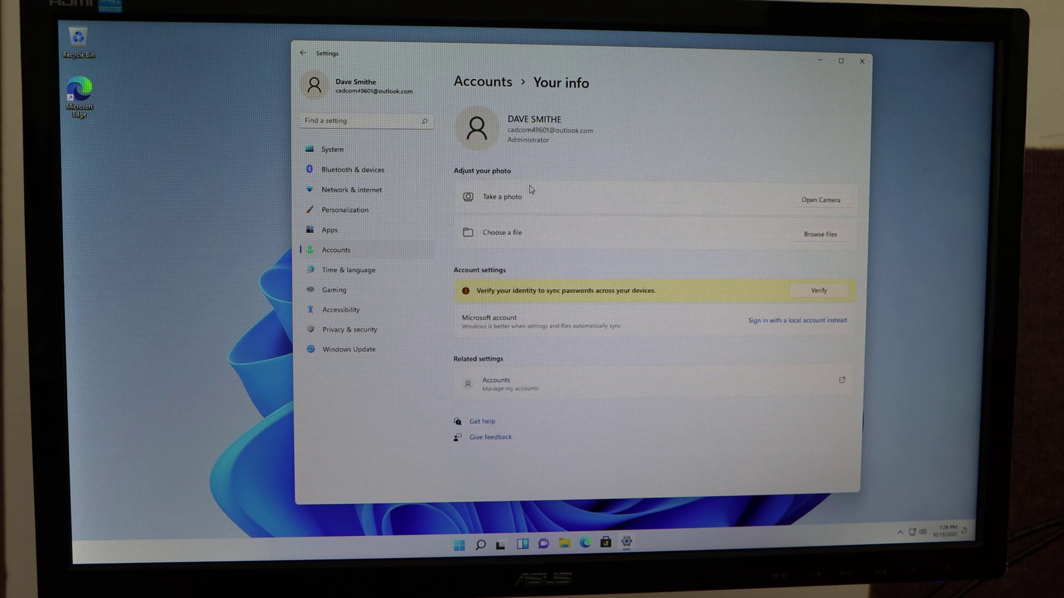
mouse_move(473, 321)
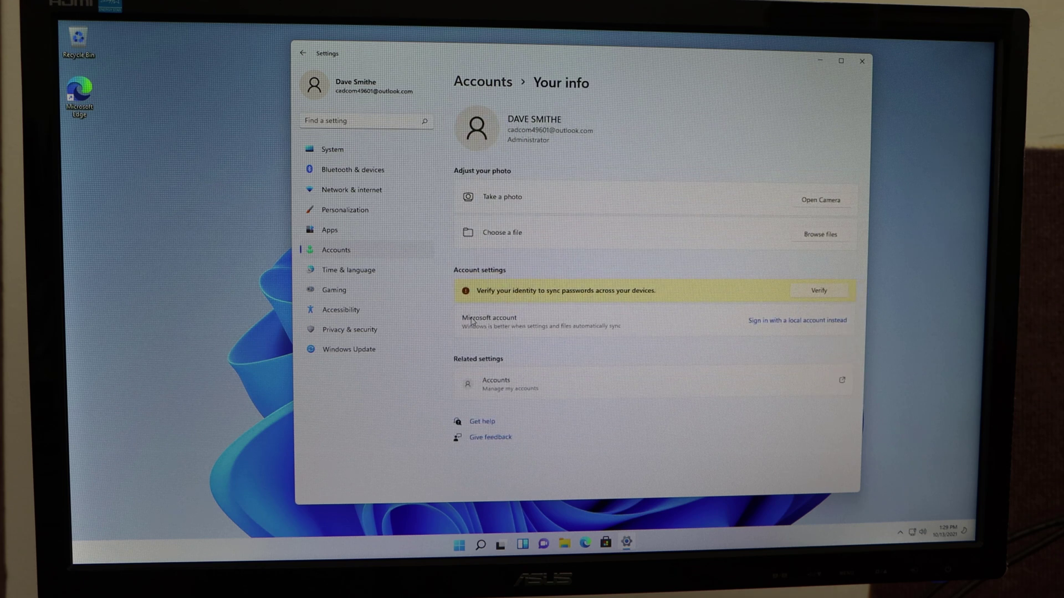
mouse_move(608, 306)
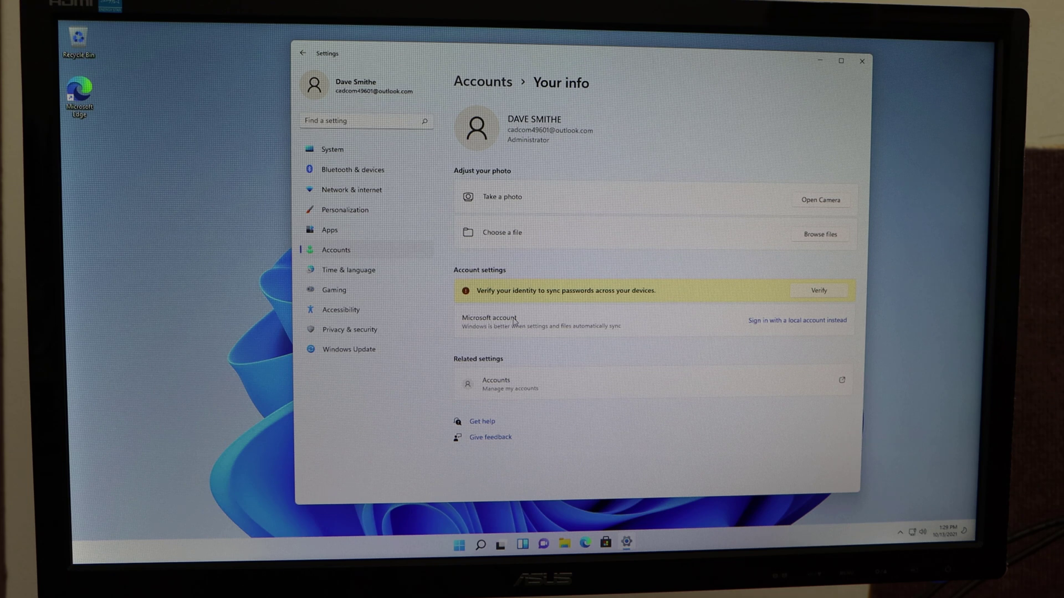
mouse_move(638, 327)
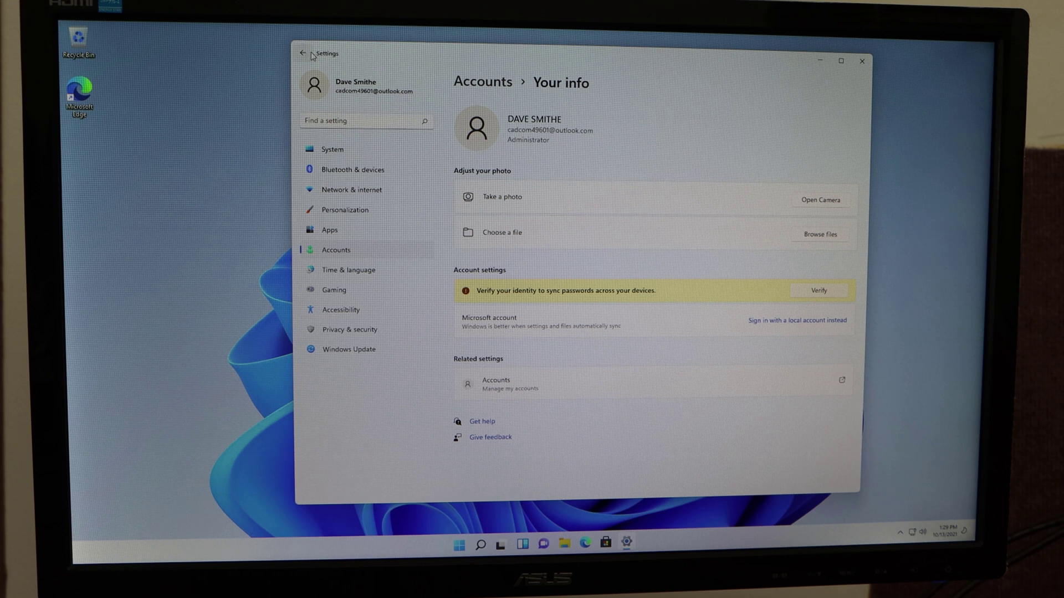
left_click(301, 54)
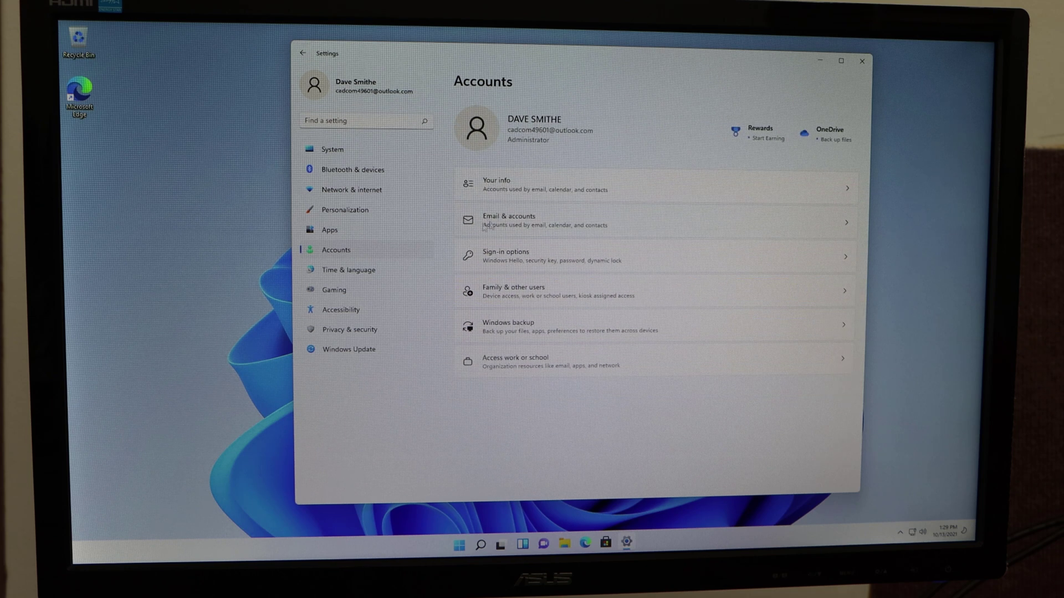
- Expand the Microsoft account in Email & accounts, then return to Your info
left_click(509, 221)
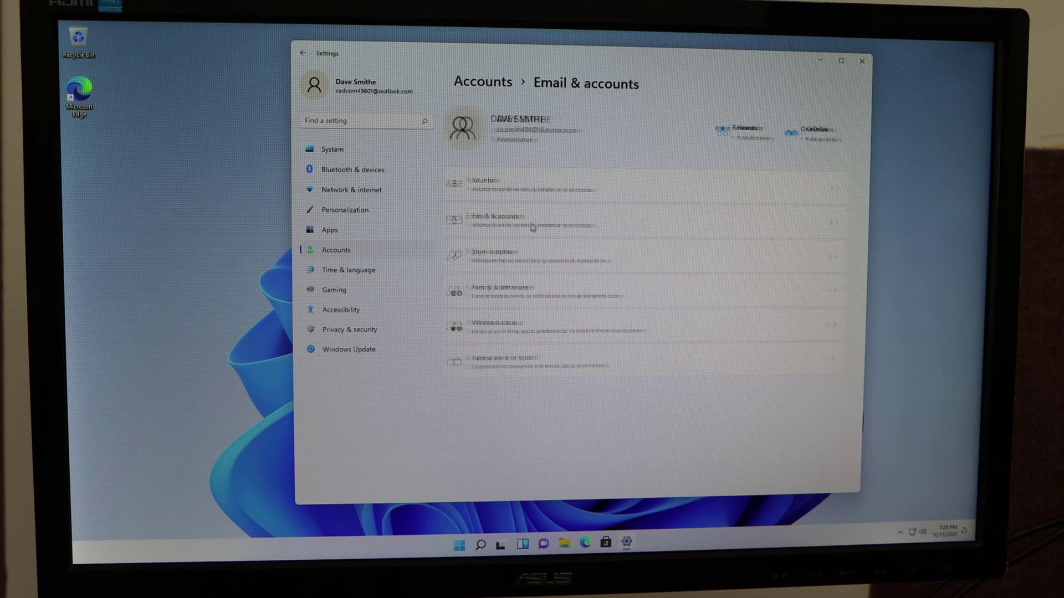
left_click(502, 220)
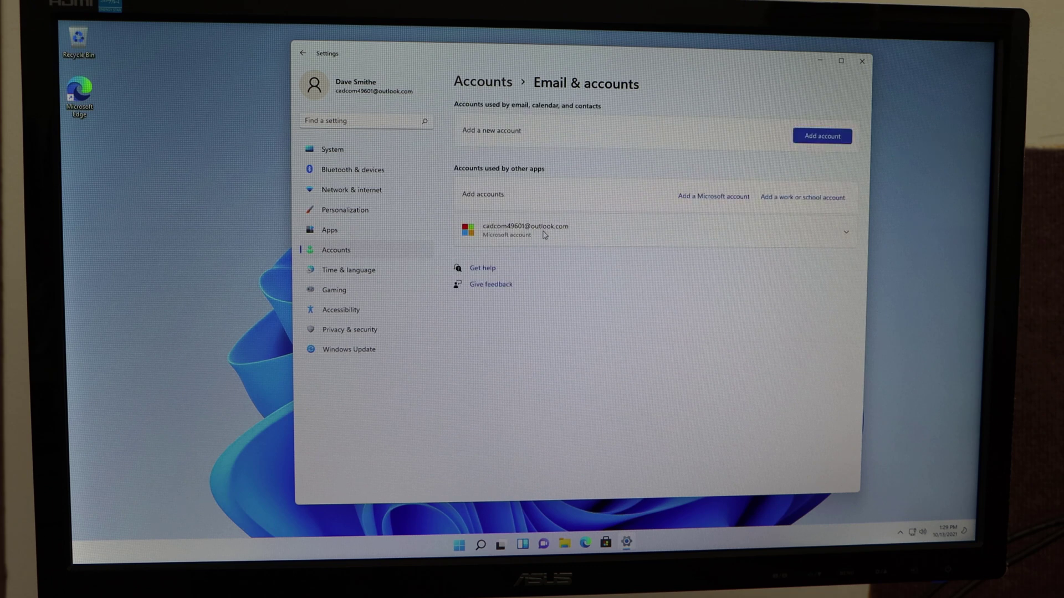
left_click(845, 232)
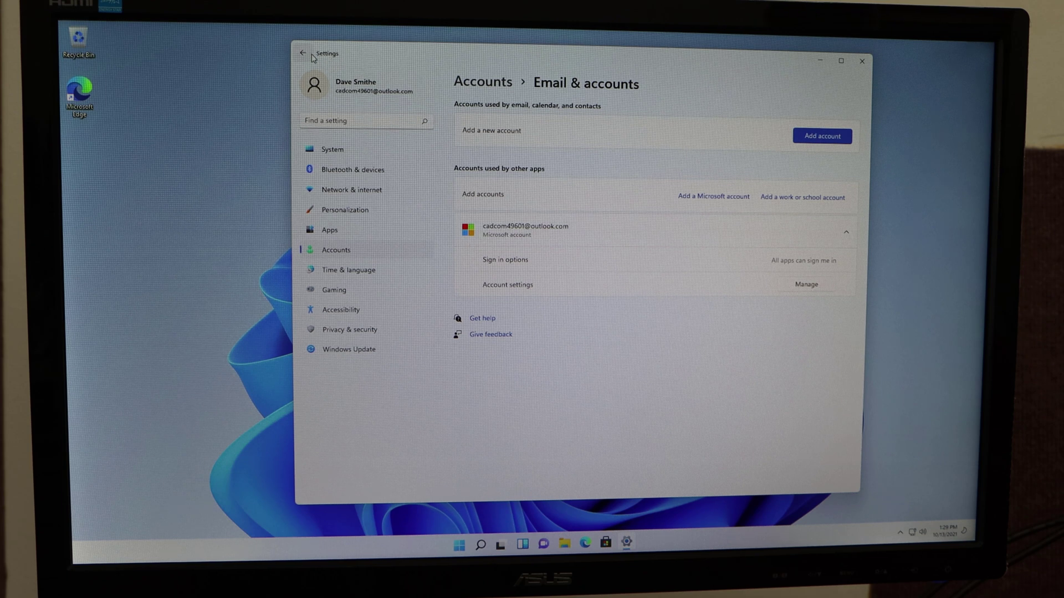
left_click(302, 53)
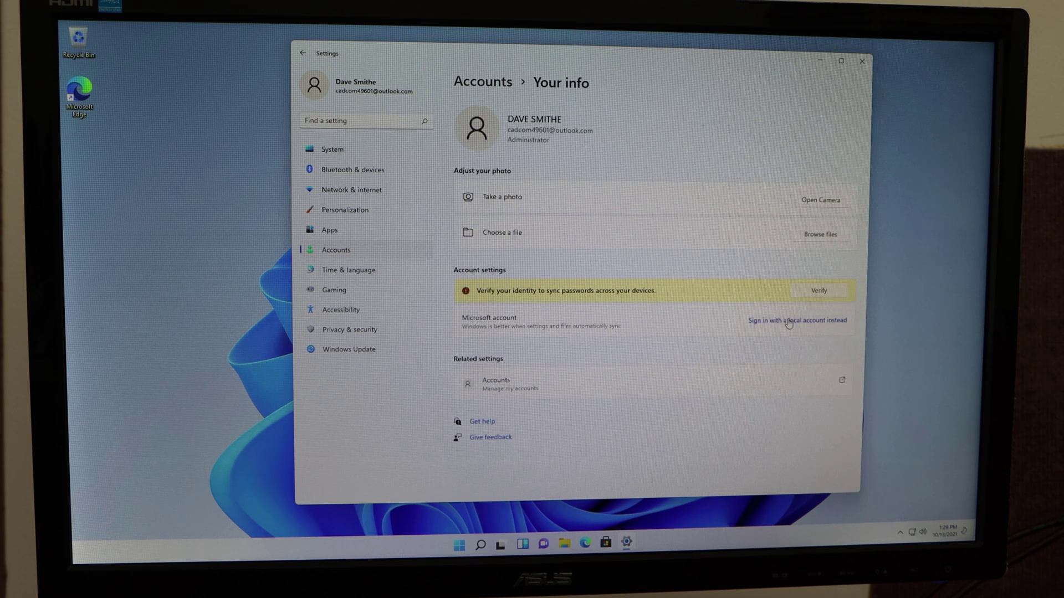
- Convert the Microsoft account to local account 'cadco' with no password and sign out
left_click(797, 320)
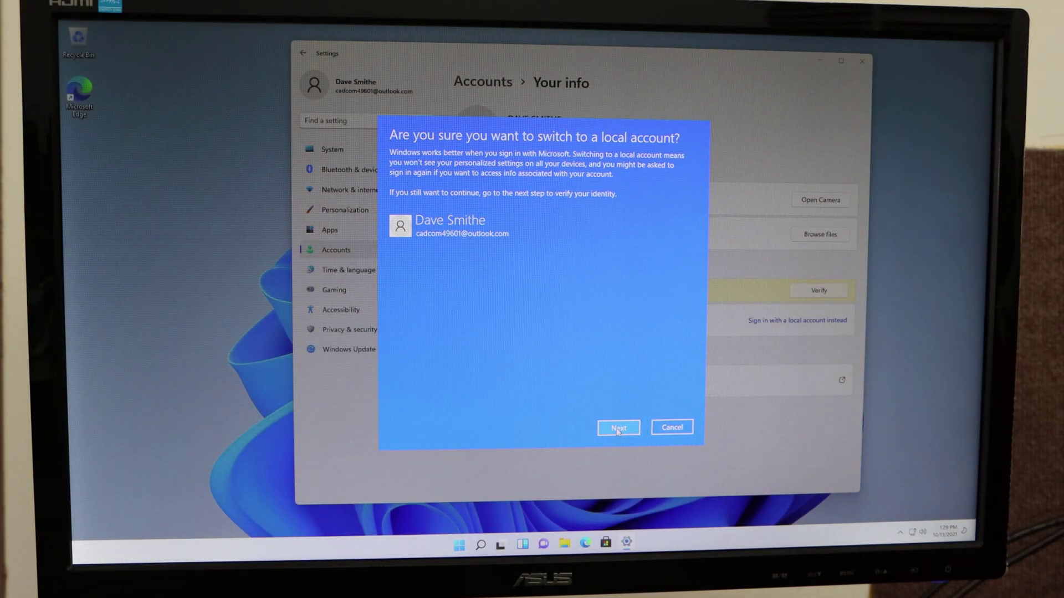
left_click(616, 427)
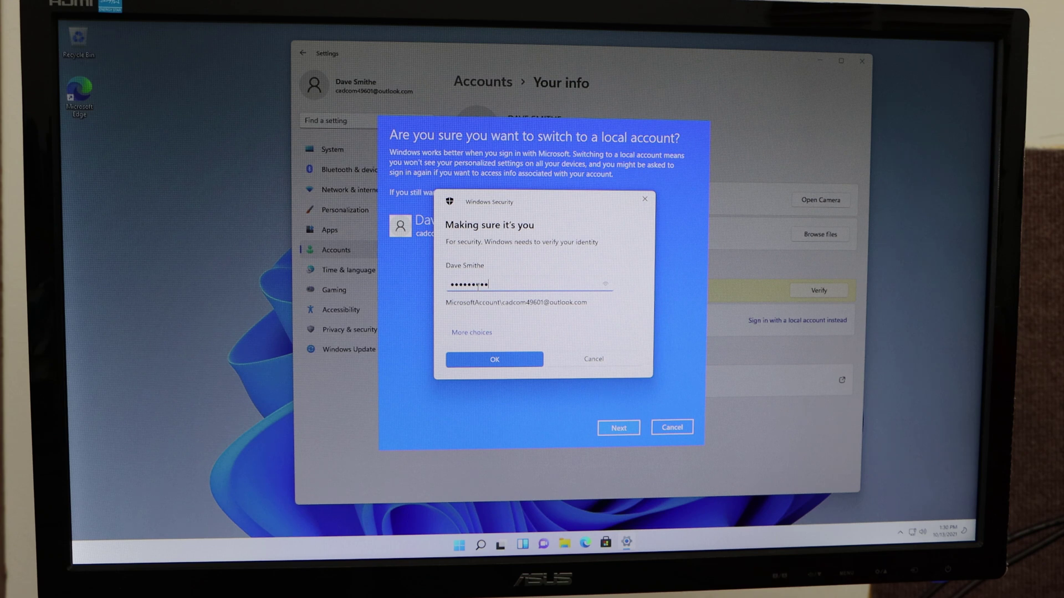
left_click(494, 359)
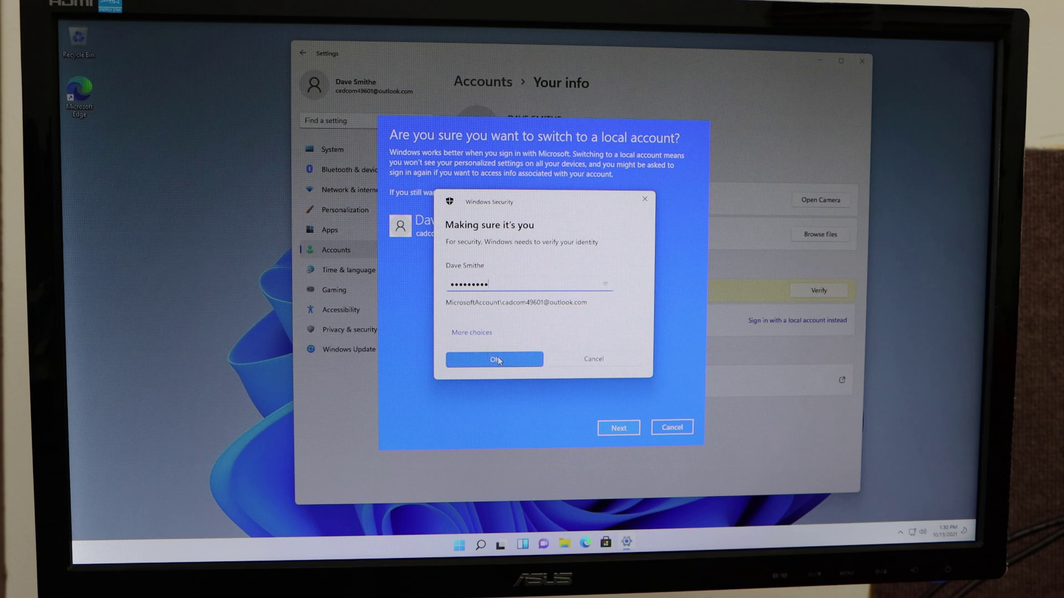
left_click(493, 359)
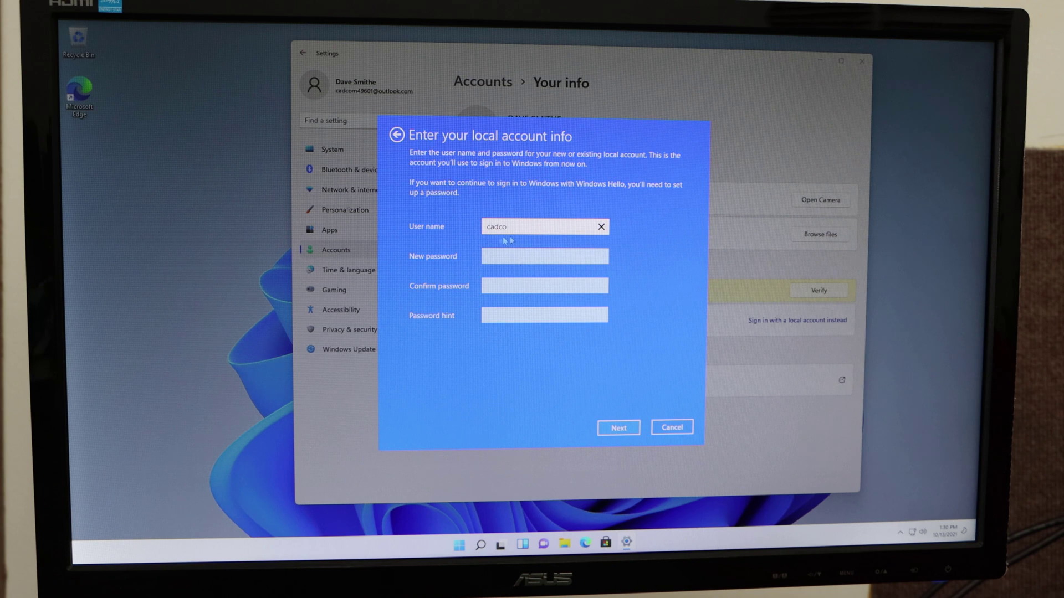
double_click(498, 226)
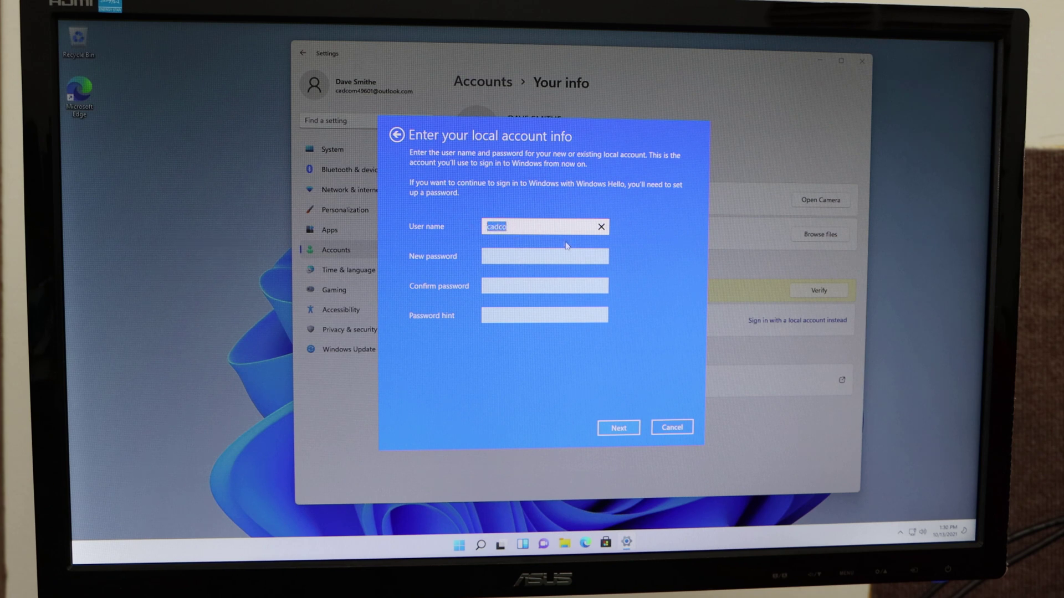
left_click(544, 256)
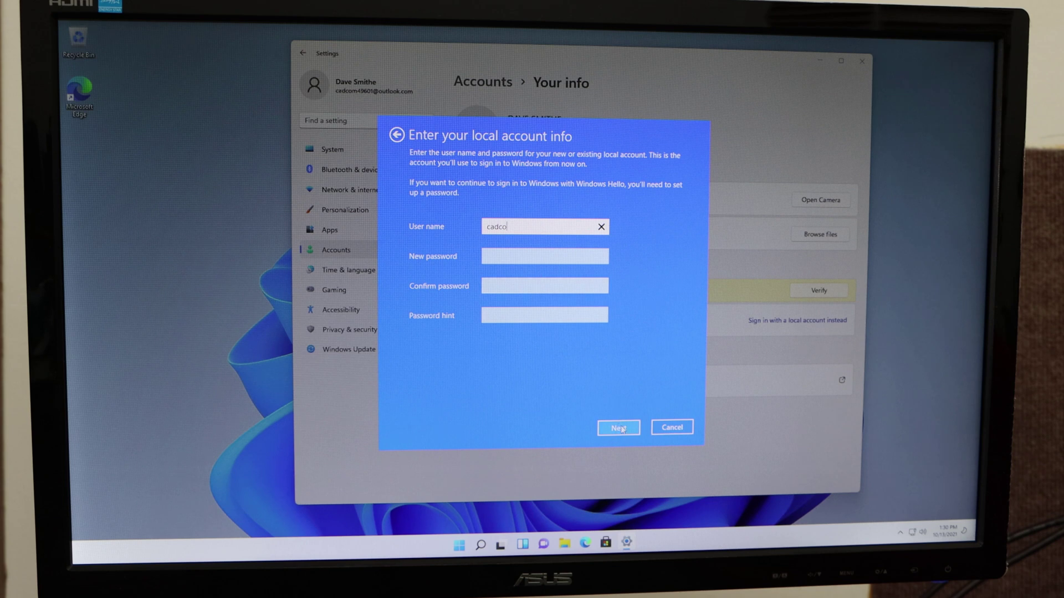
left_click(617, 427)
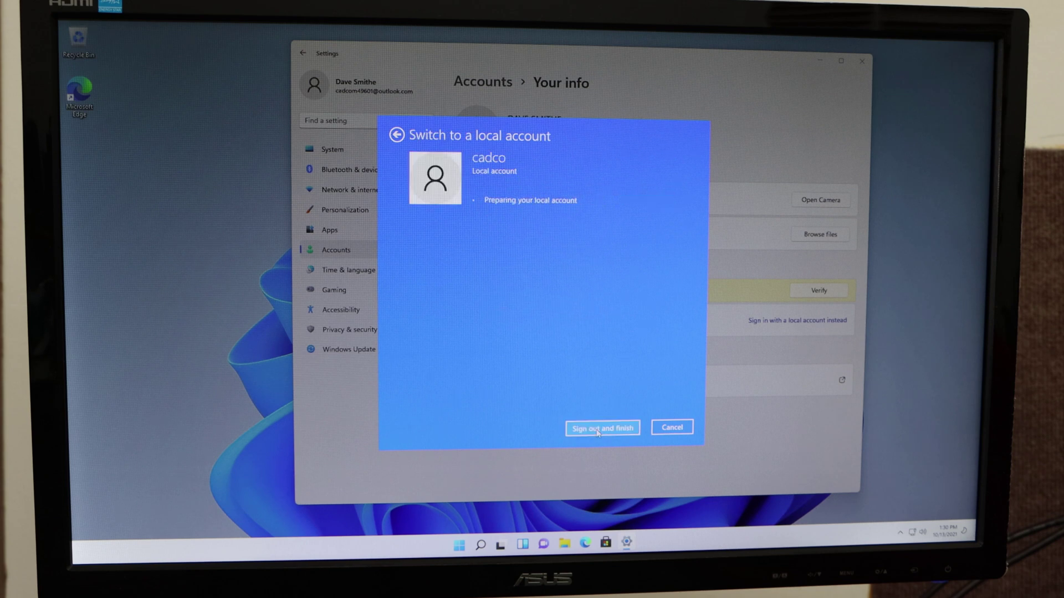
left_click(601, 428)
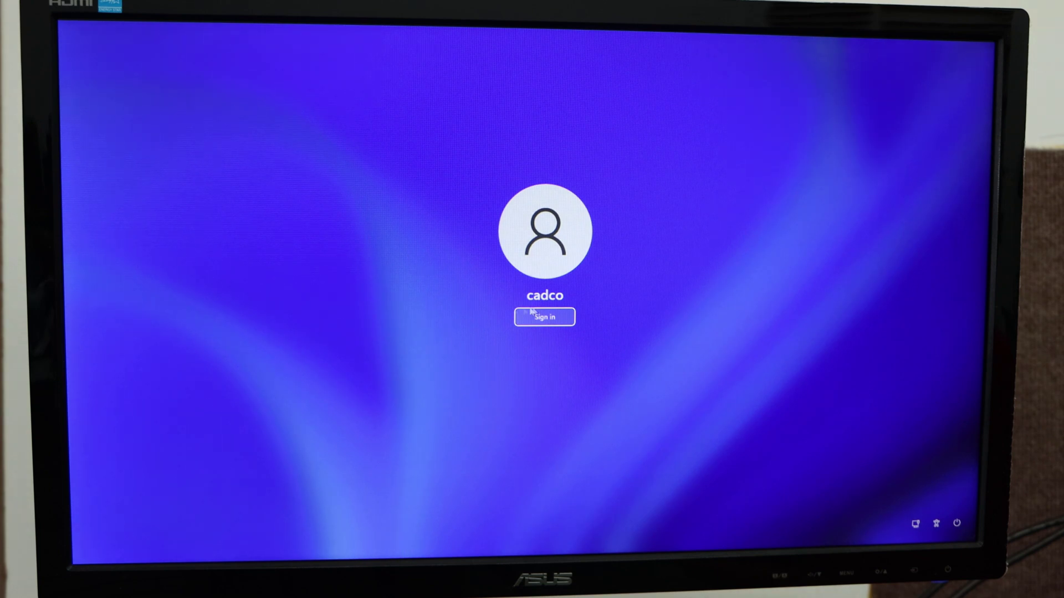
- Sign in as the local 'cadco' account and wait for the desktop
left_click(544, 317)
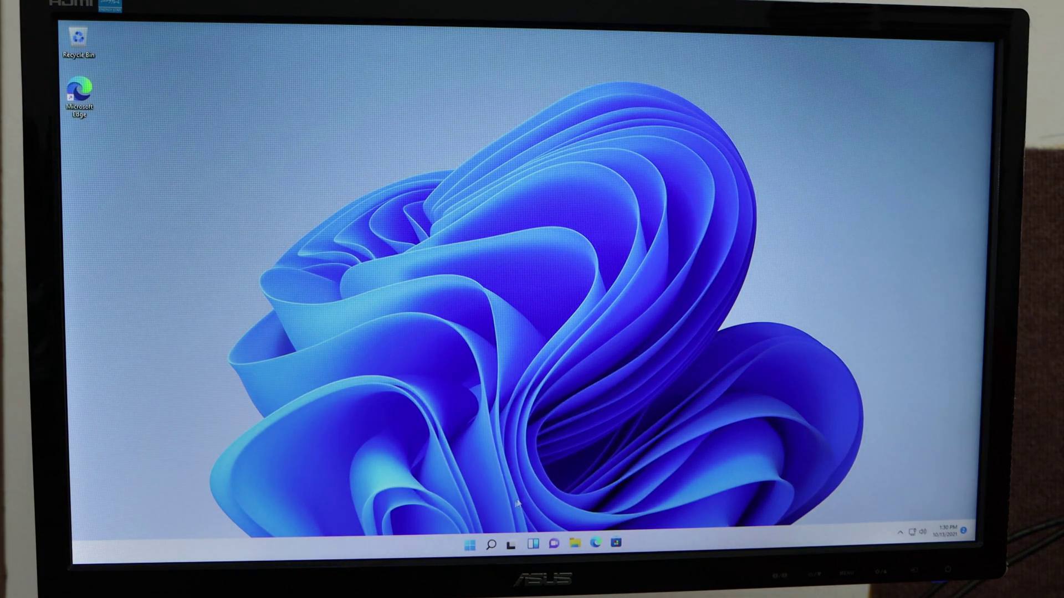
left_click(513, 544)
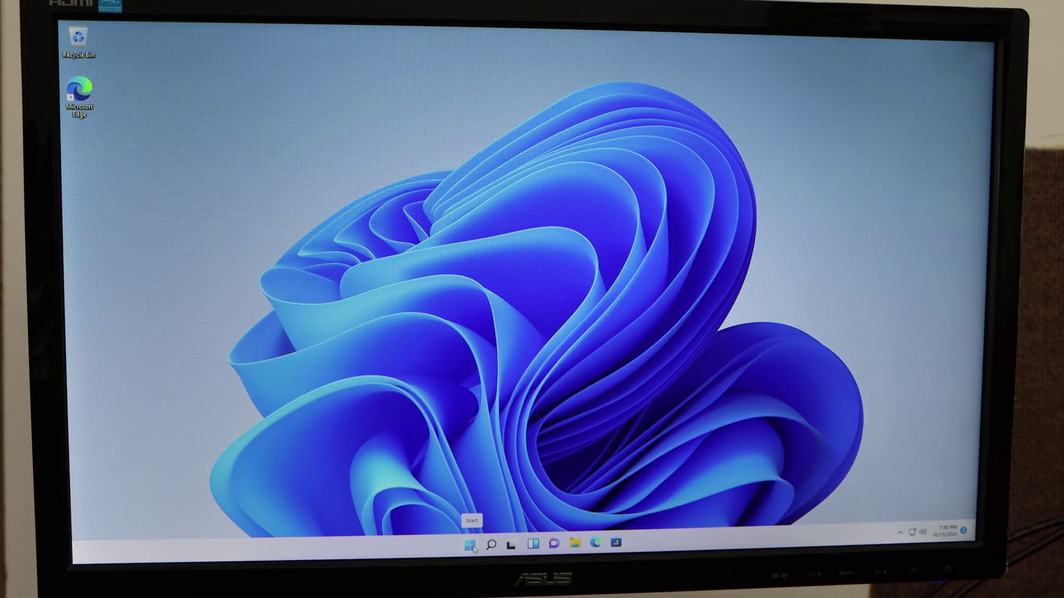
- Open Settings from the Start button's quick menu and go to Accounts
right_click(469, 545)
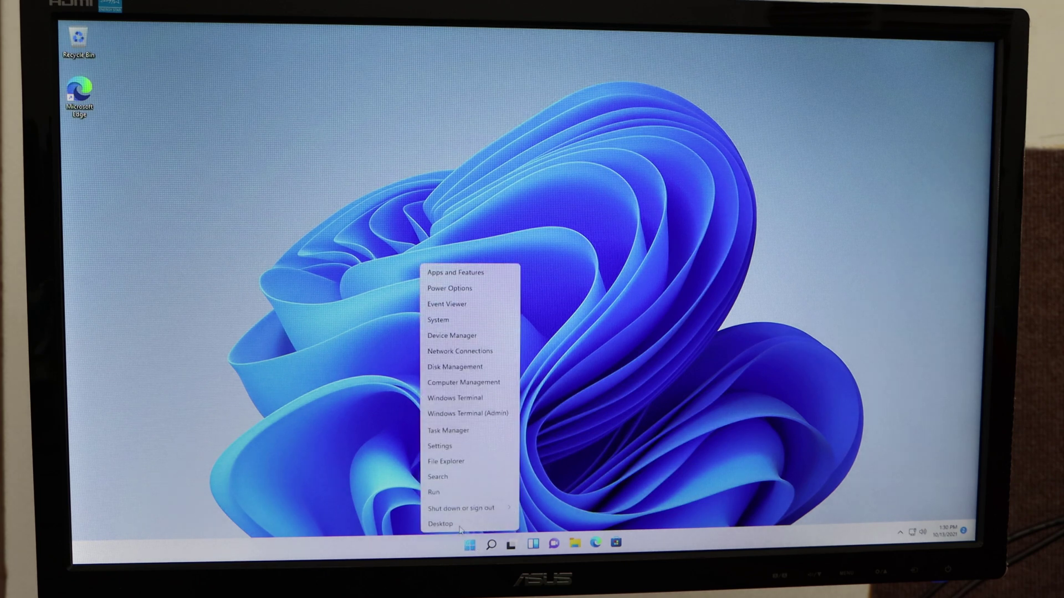
left_click(467, 451)
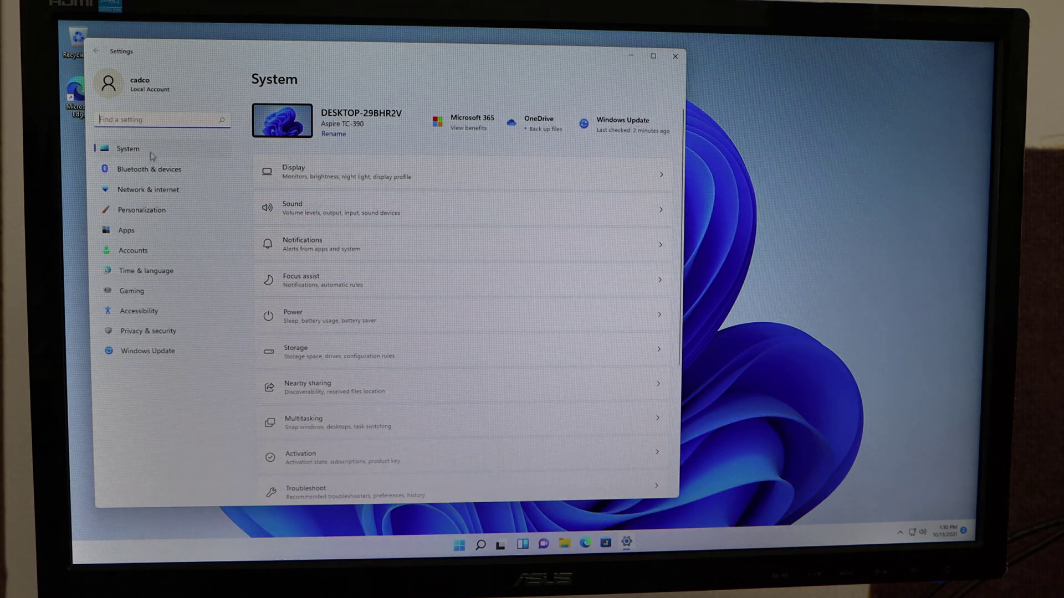
left_click(133, 250)
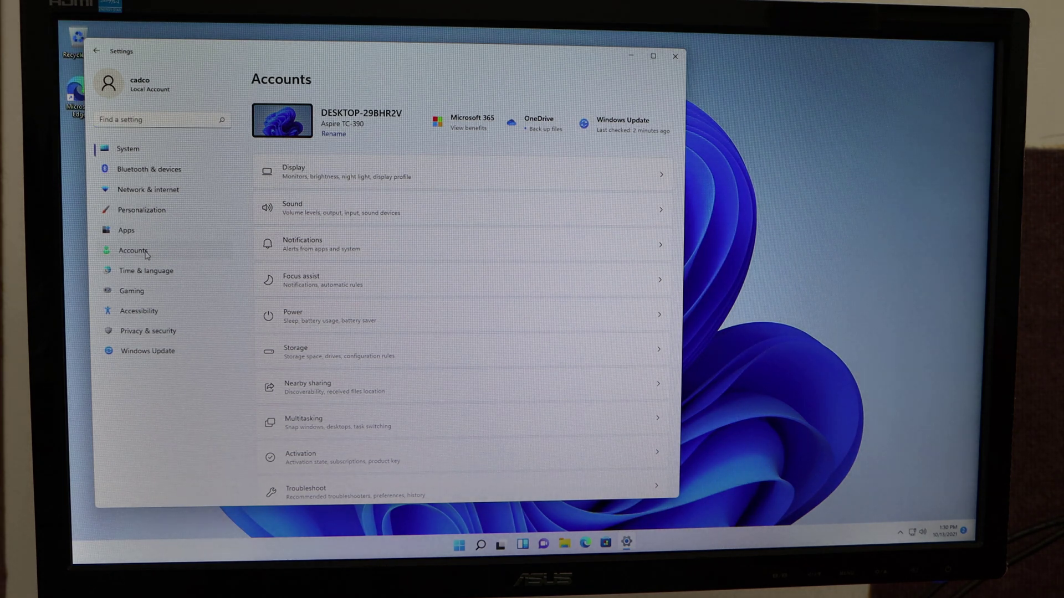
left_click(133, 250)
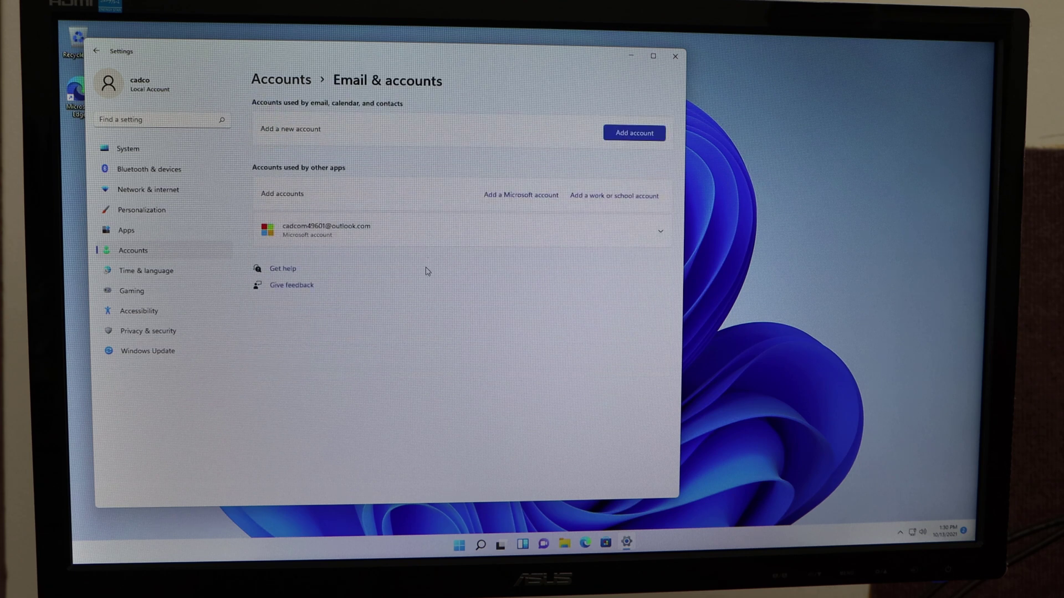
- Remove the Microsoft account from this device and close Settings
left_click(657, 230)
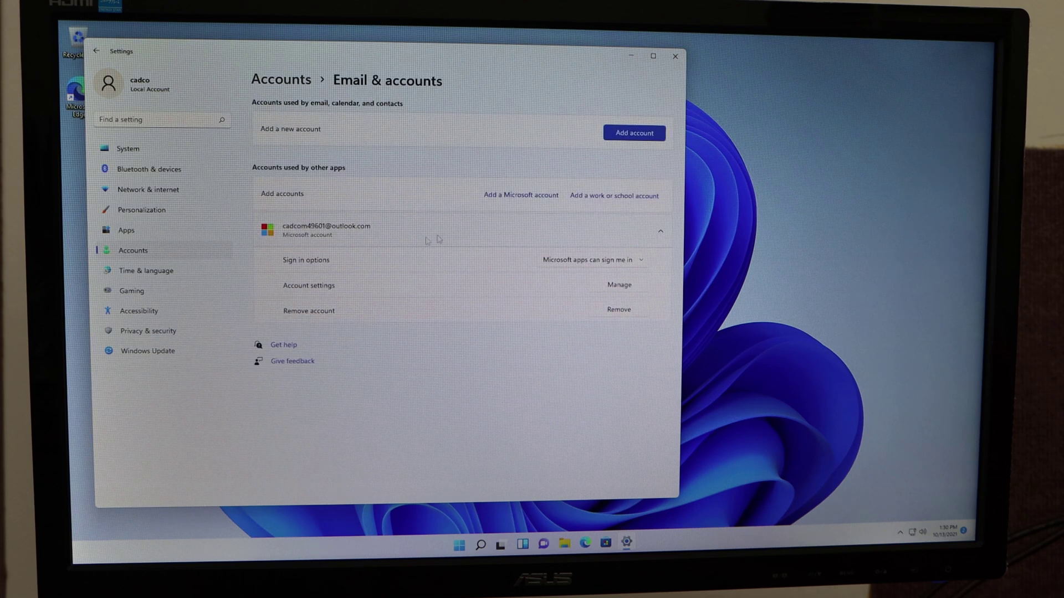
mouse_move(342, 239)
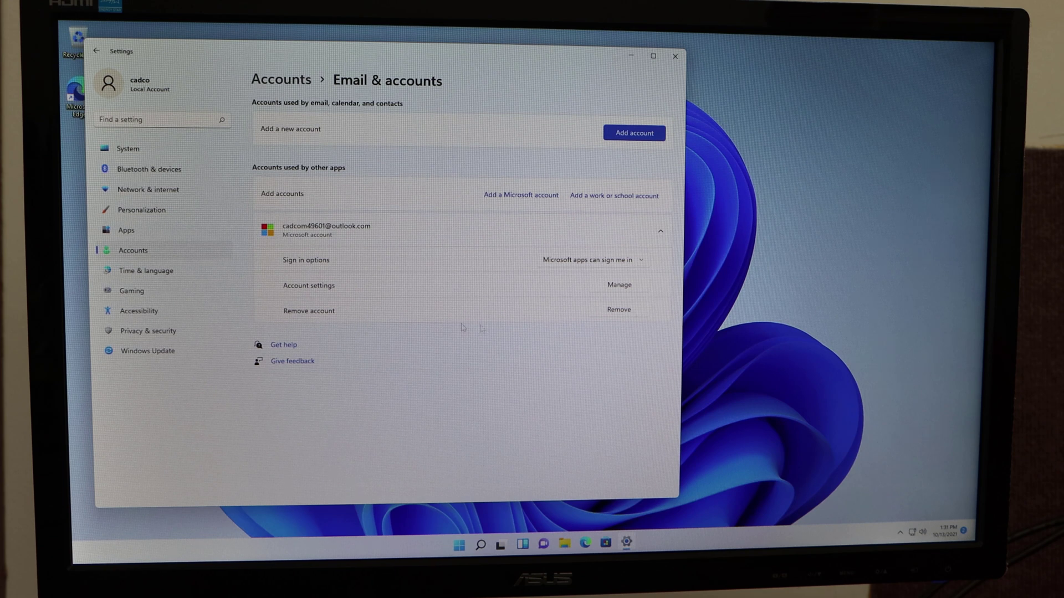
left_click(616, 310)
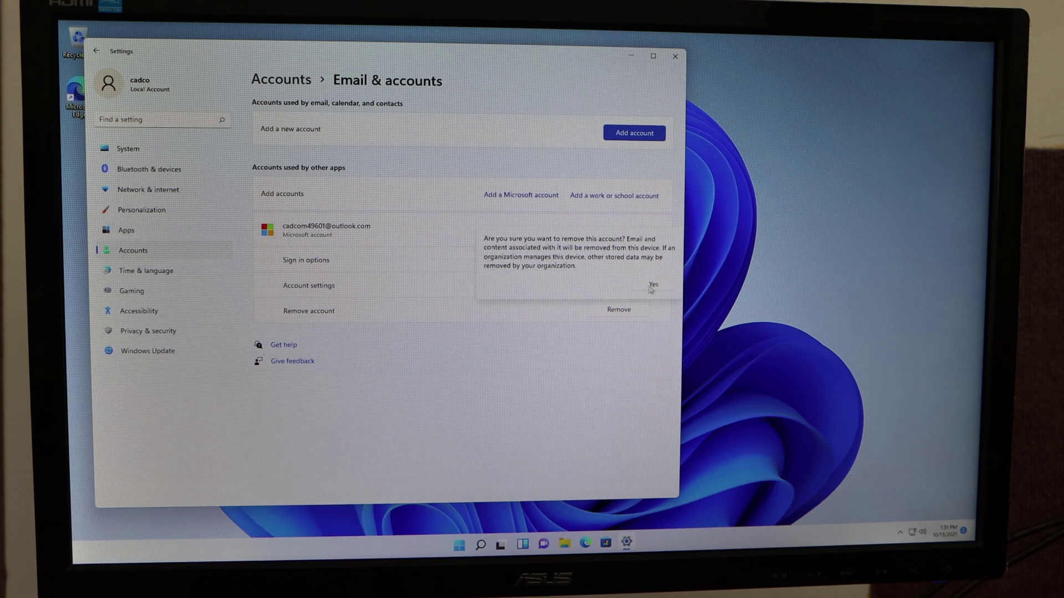
left_click(653, 284)
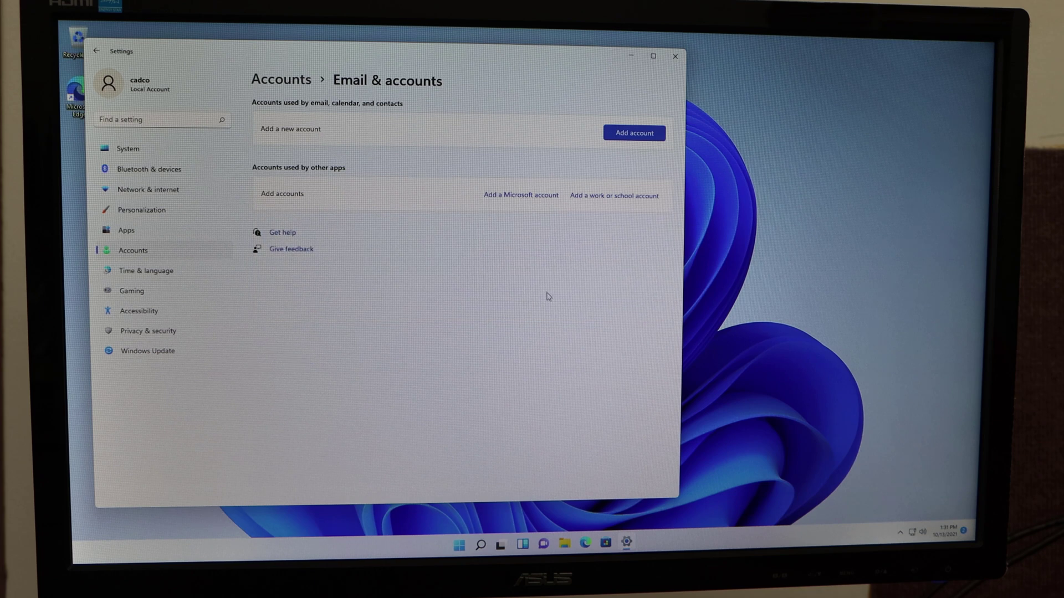
left_click(673, 57)
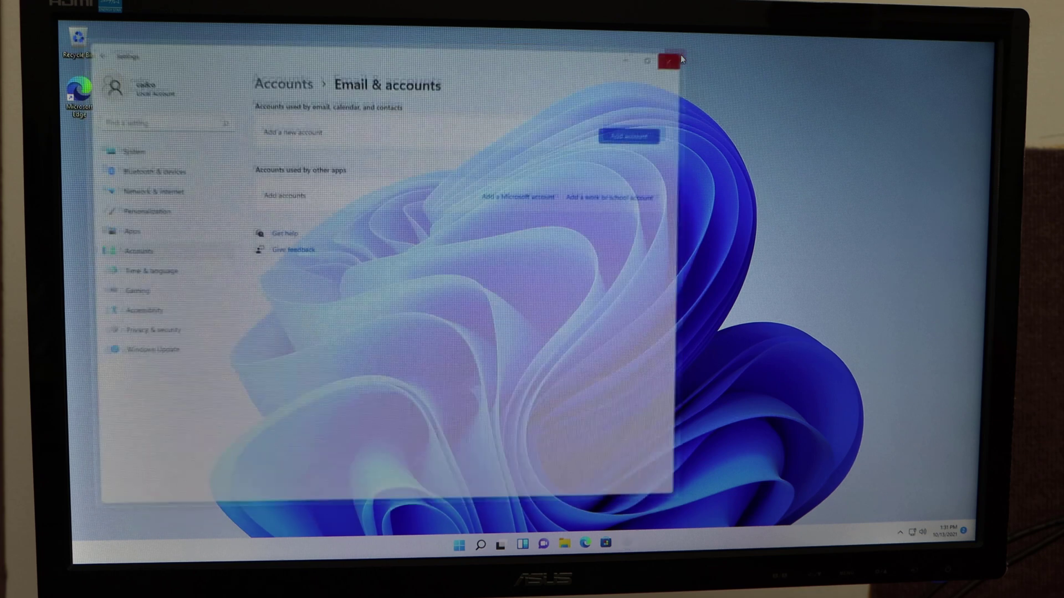
left_click(671, 61)
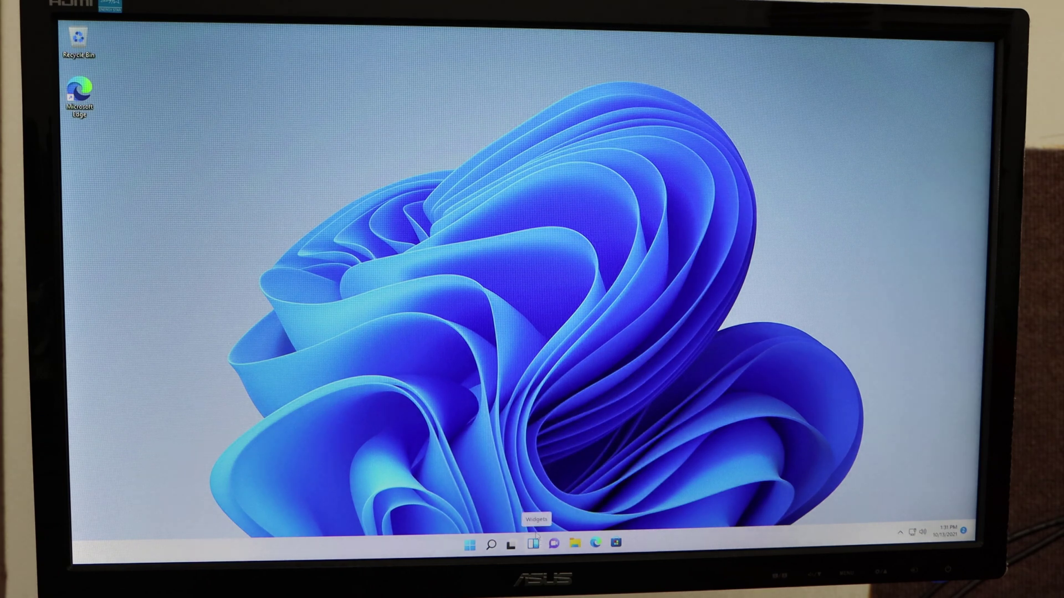
left_click(533, 544)
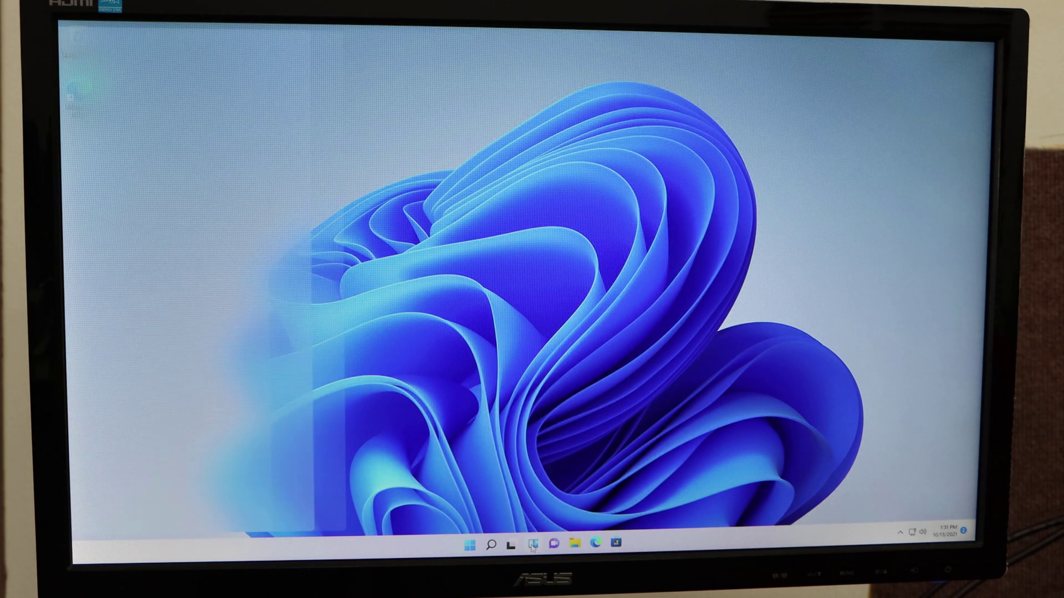
left_click(535, 544)
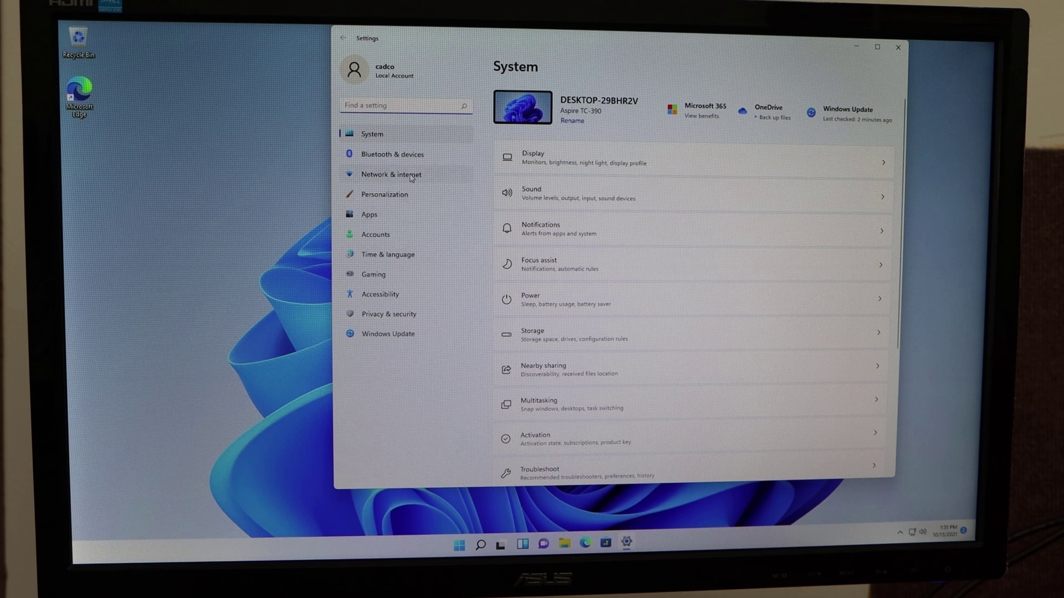
left_click(375, 234)
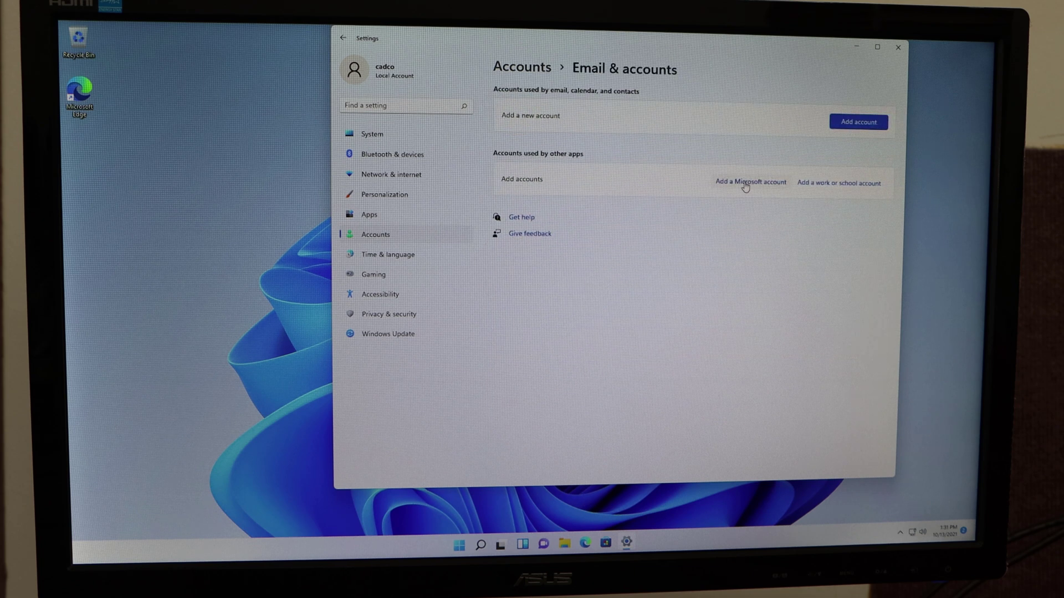
mouse_move(748, 188)
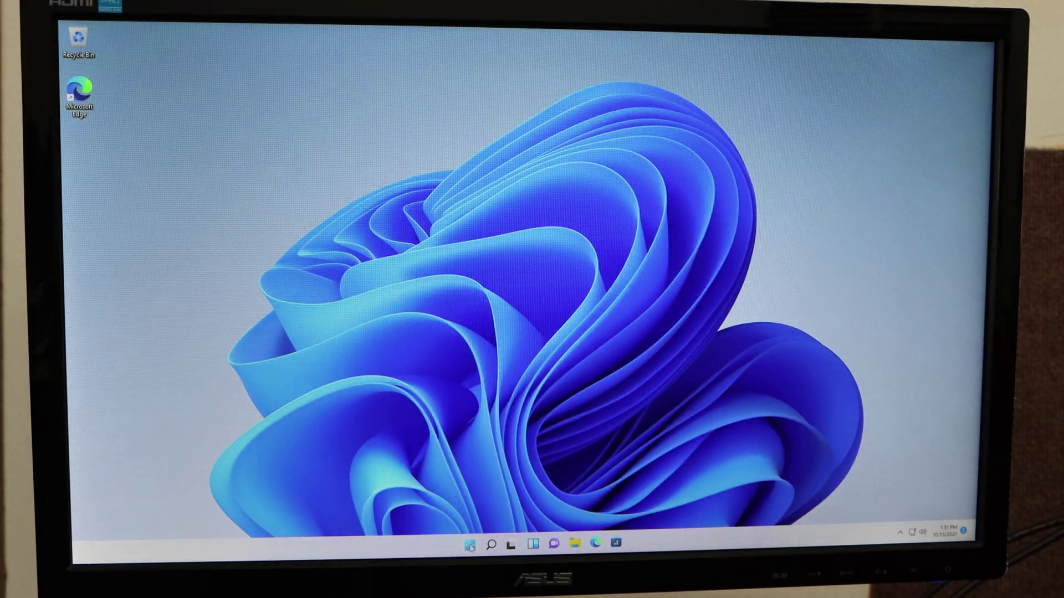
- Open Settings from Start and go to Personalization
left_click(467, 545)
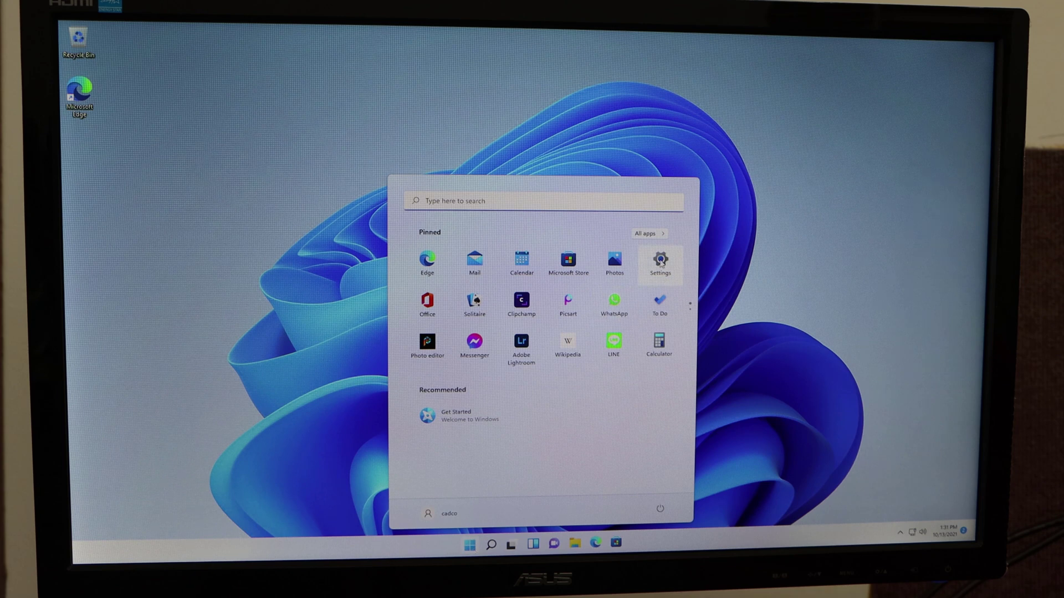
left_click(659, 261)
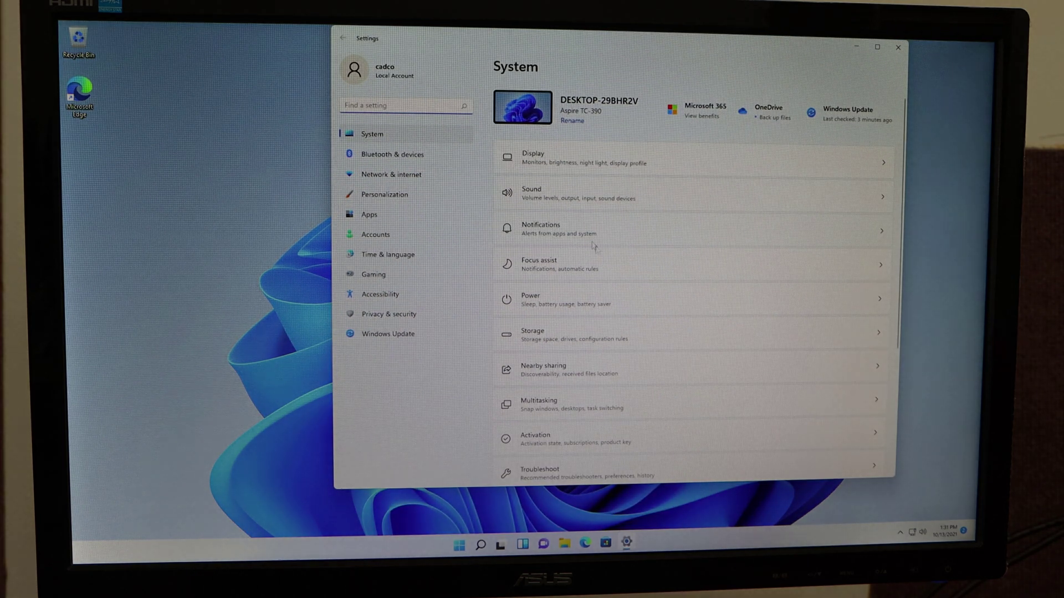
mouse_move(638, 270)
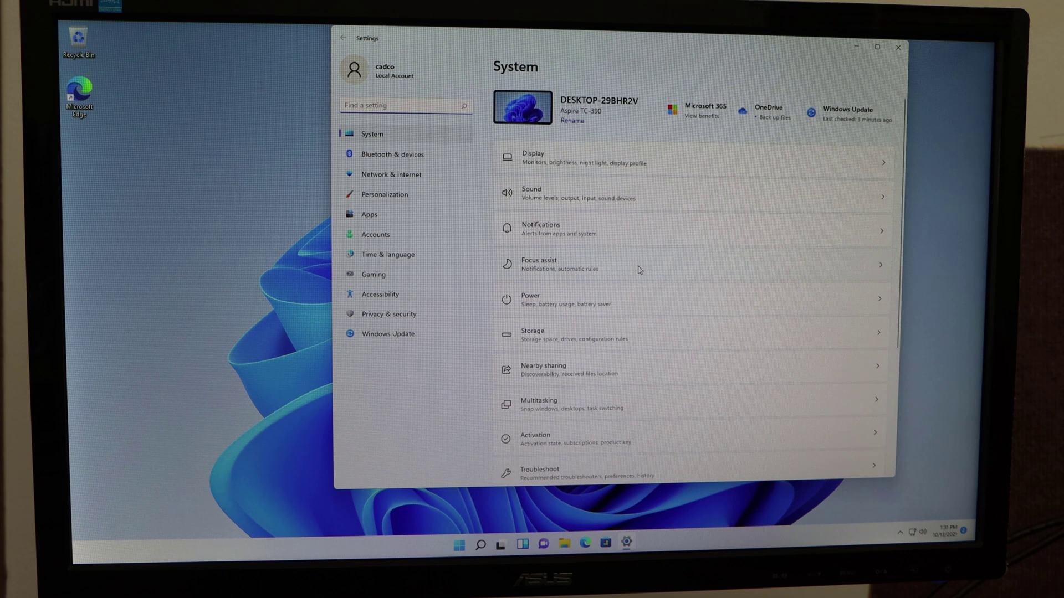
left_click(385, 194)
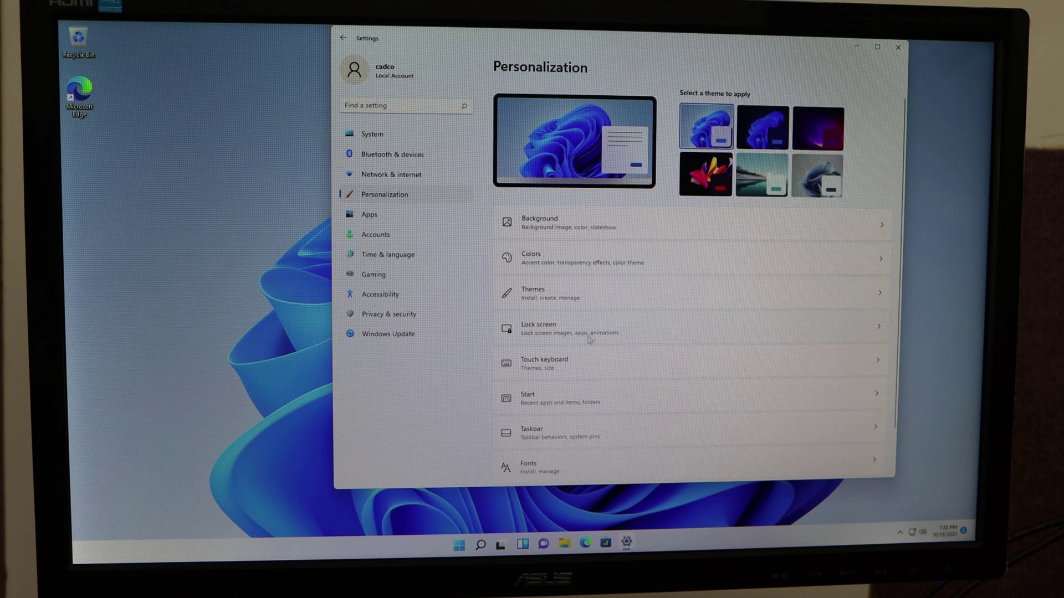
- Look over the Lock screen options without changes, then return to Personalization
left_click(538, 324)
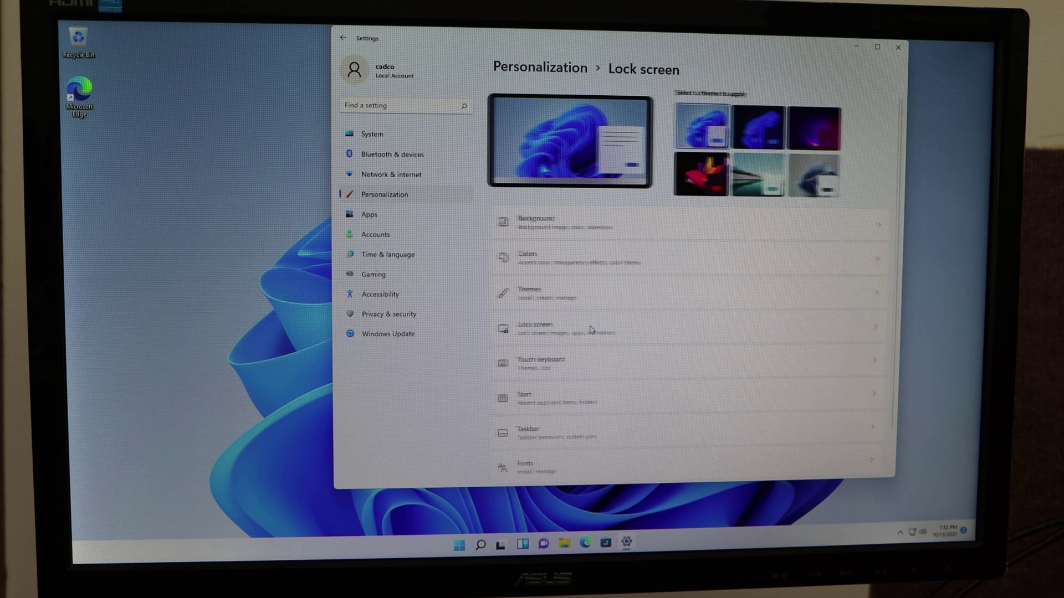
left_click(534, 327)
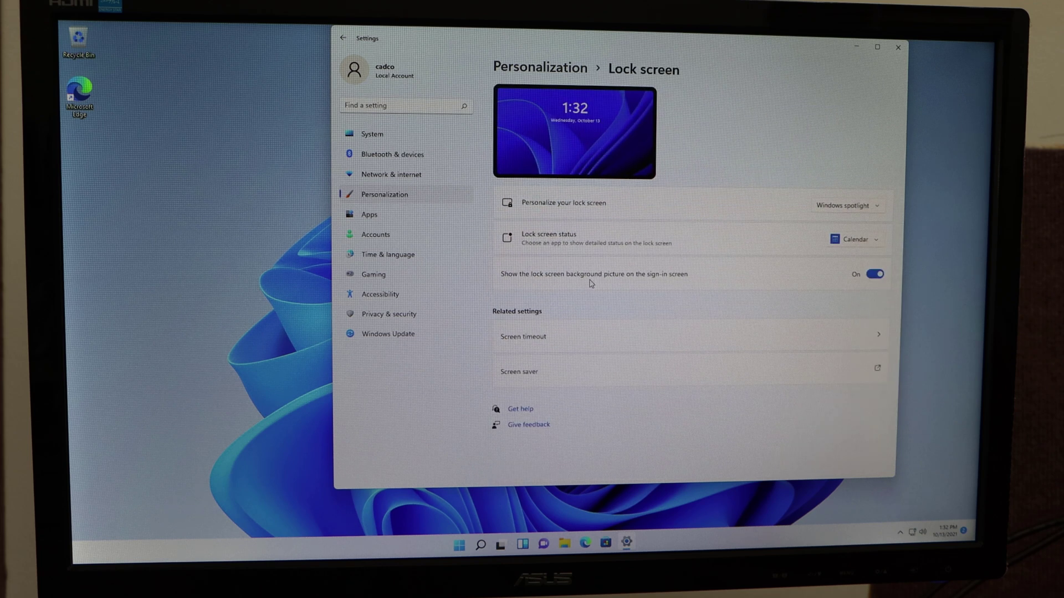
mouse_move(586, 333)
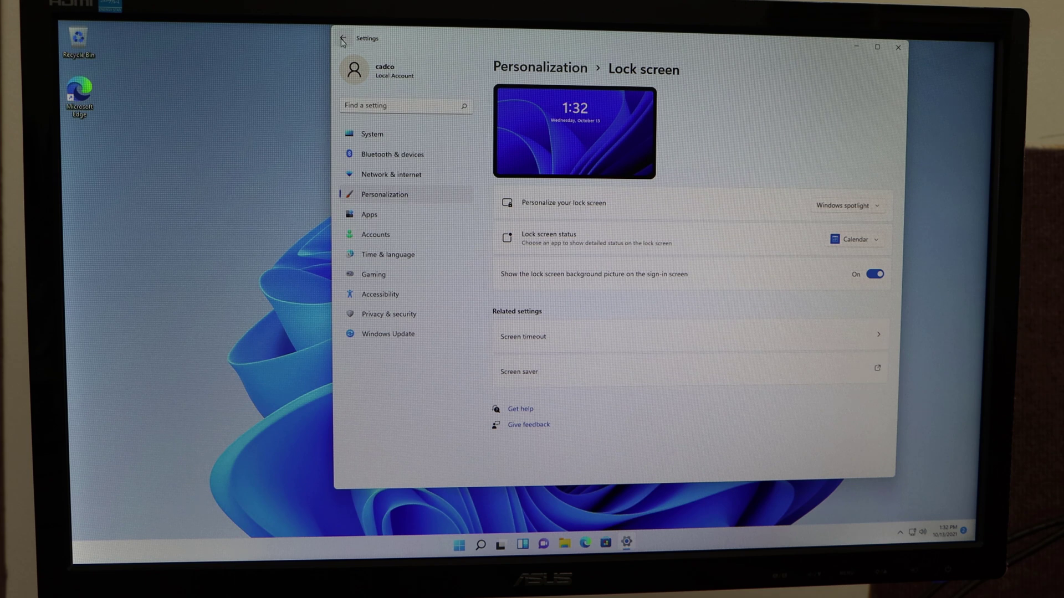
mouse_move(549, 245)
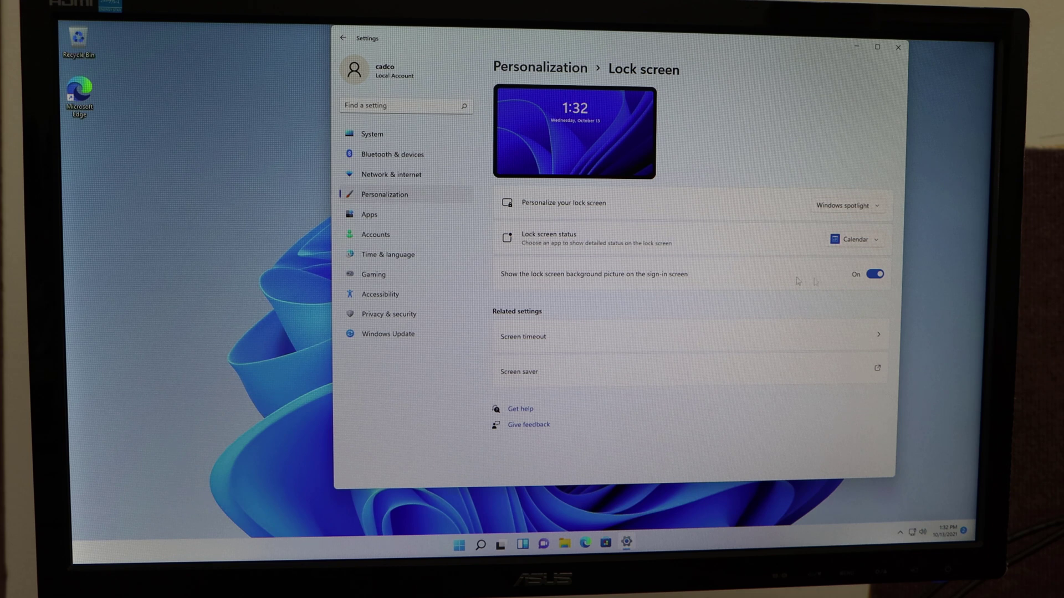
left_click(855, 239)
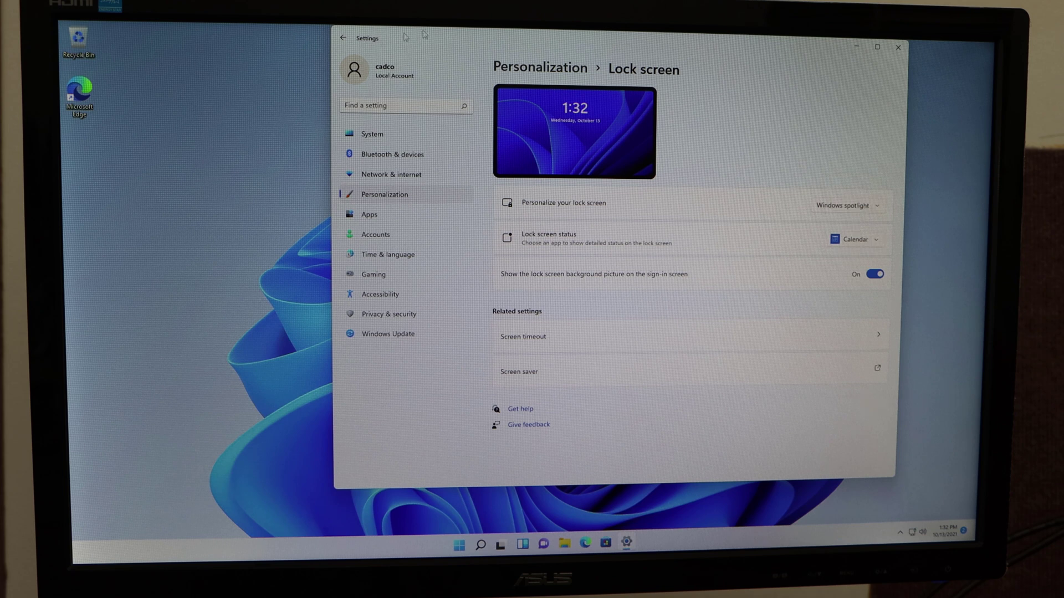
left_click(341, 37)
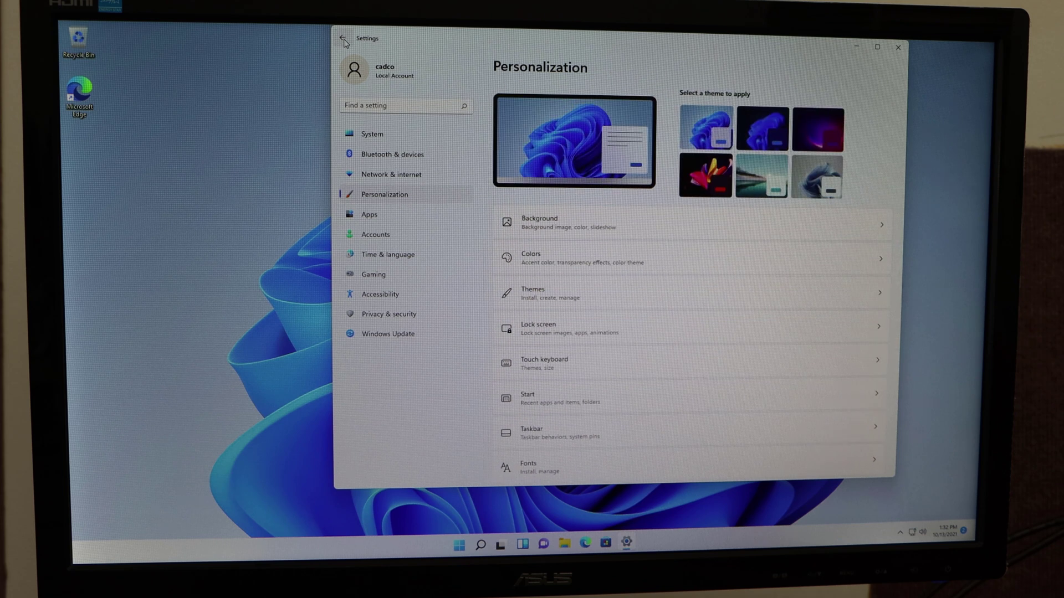
scroll("down", 3)
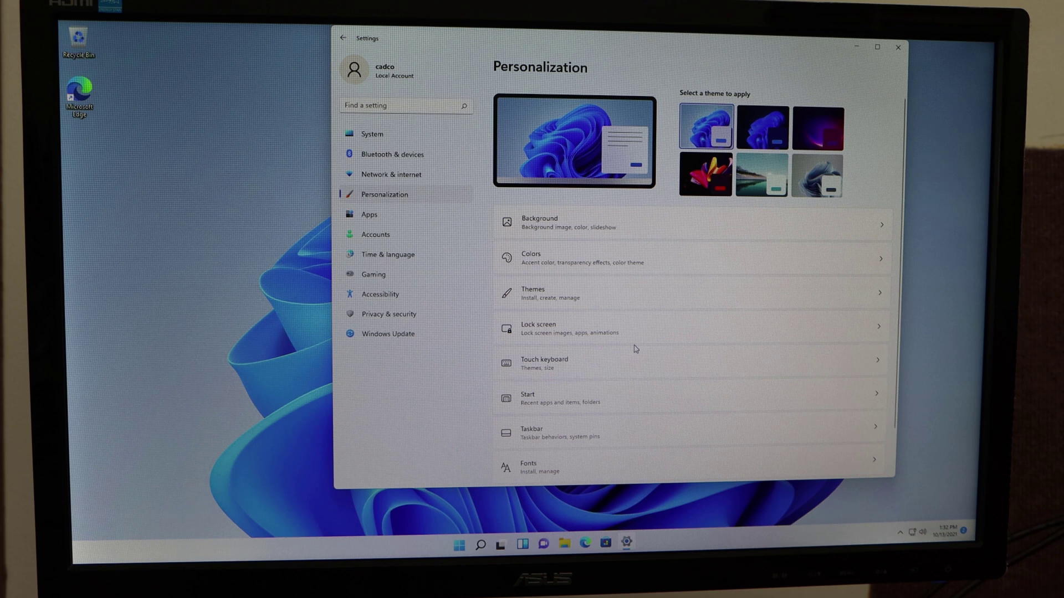
mouse_move(686, 52)
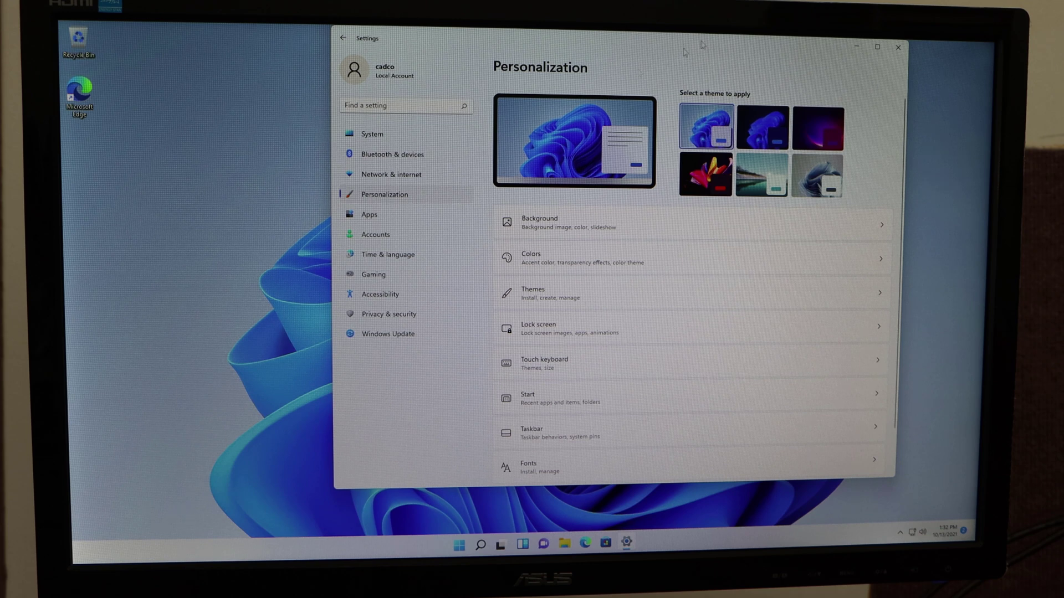
- Close the Settings window to reveal the bloom wallpaper desktop
left_click(897, 46)
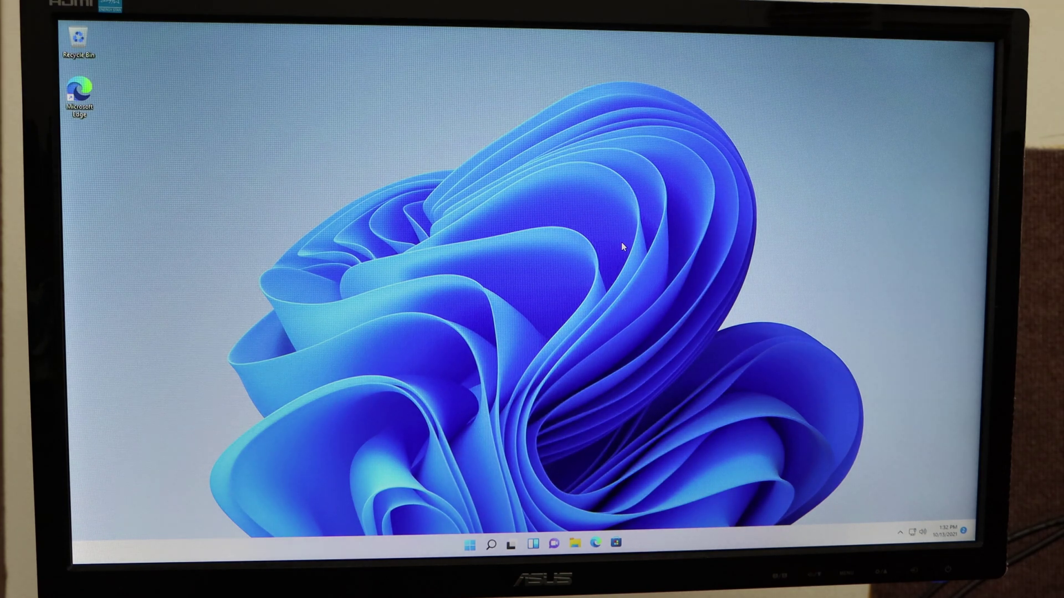
mouse_move(638, 272)
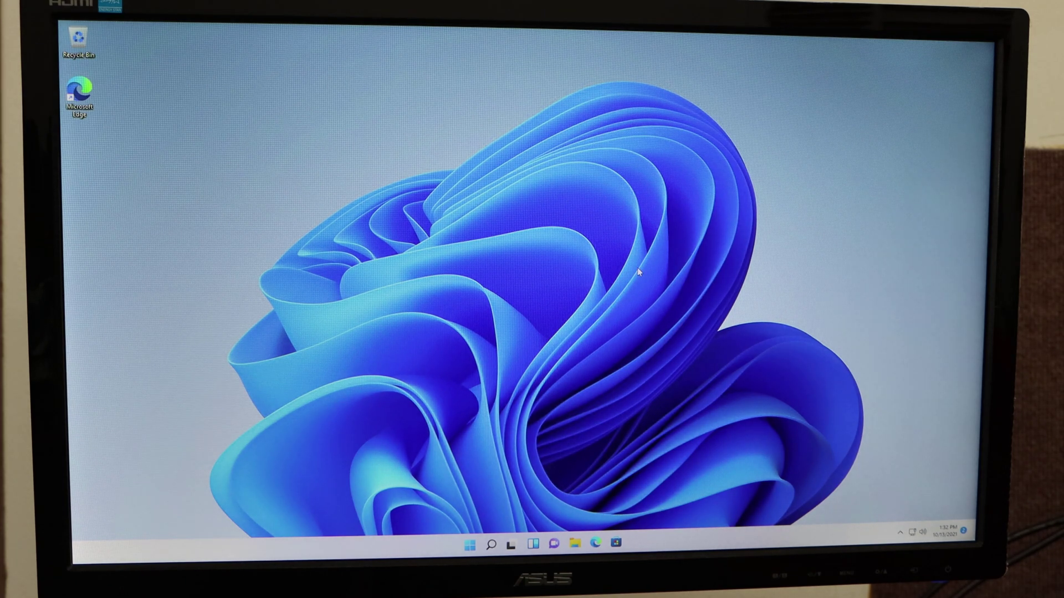
mouse_move(580, 405)
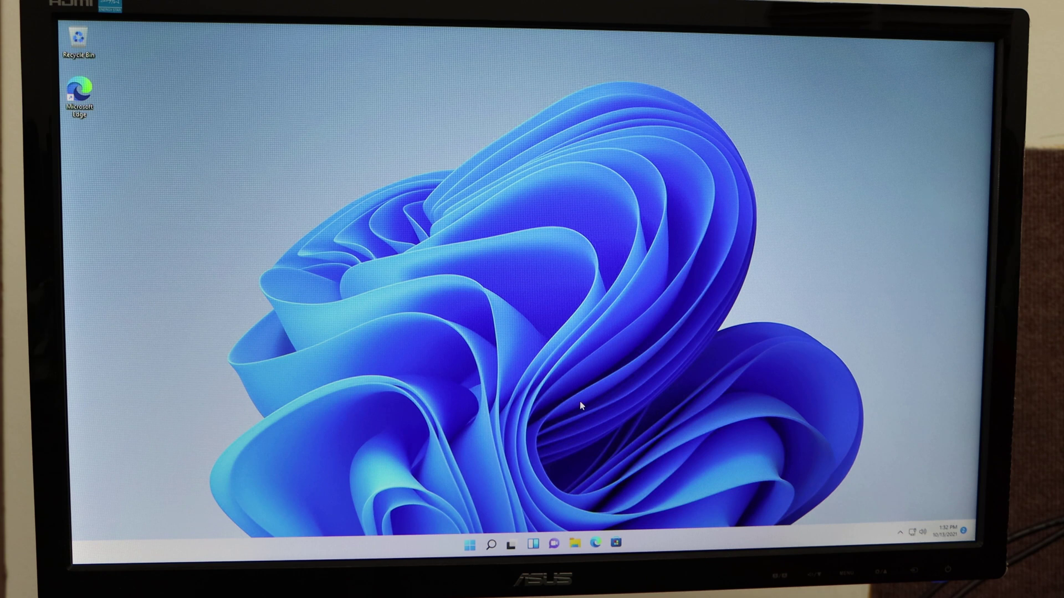